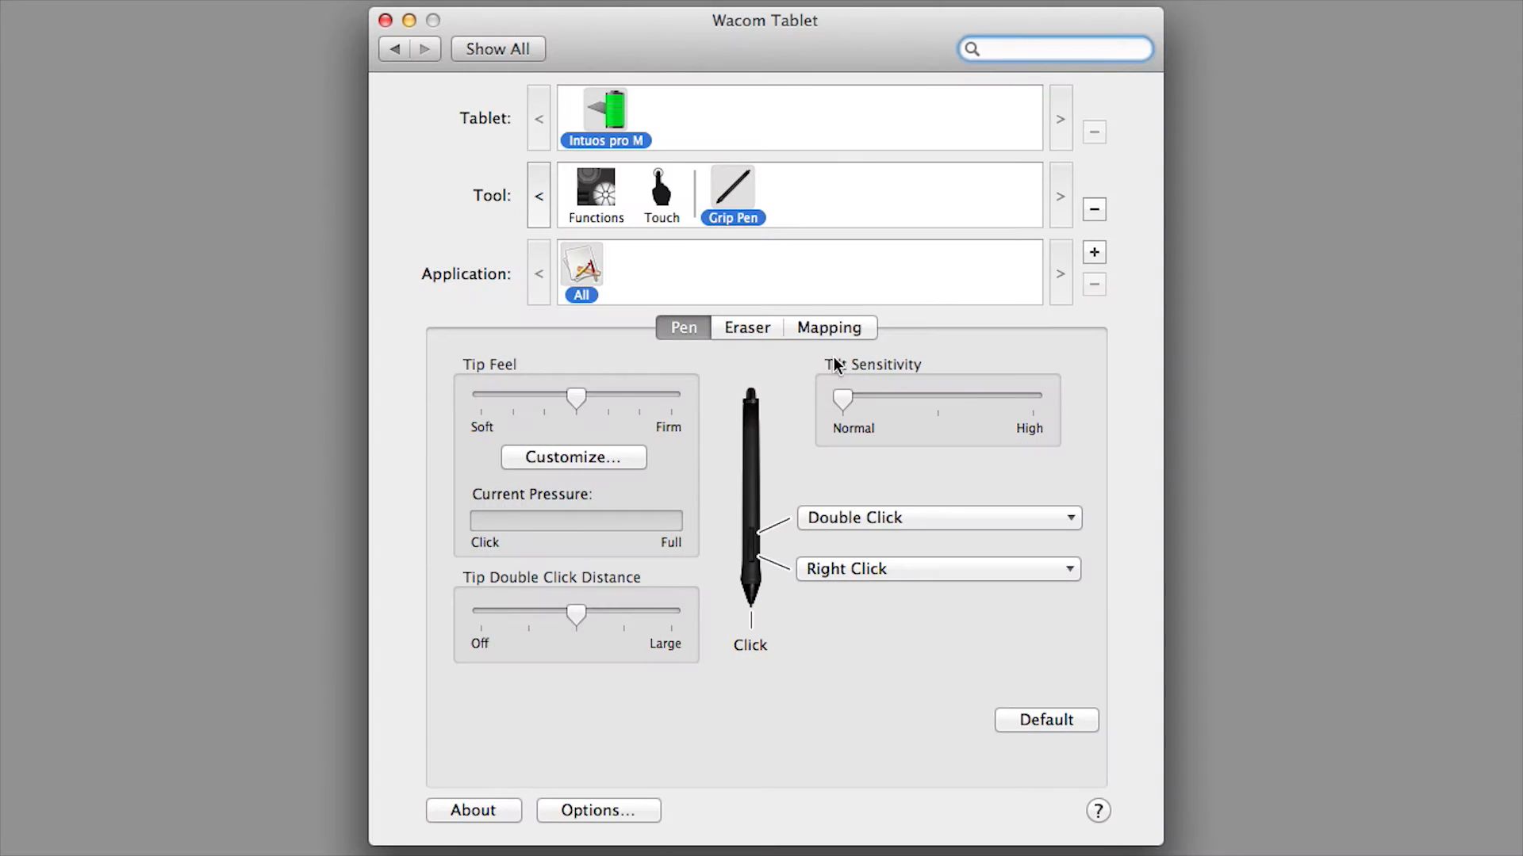
Show the Grip Pen's Mapping settings for orientation, mode, screen area and tablet area
left_click(828, 327)
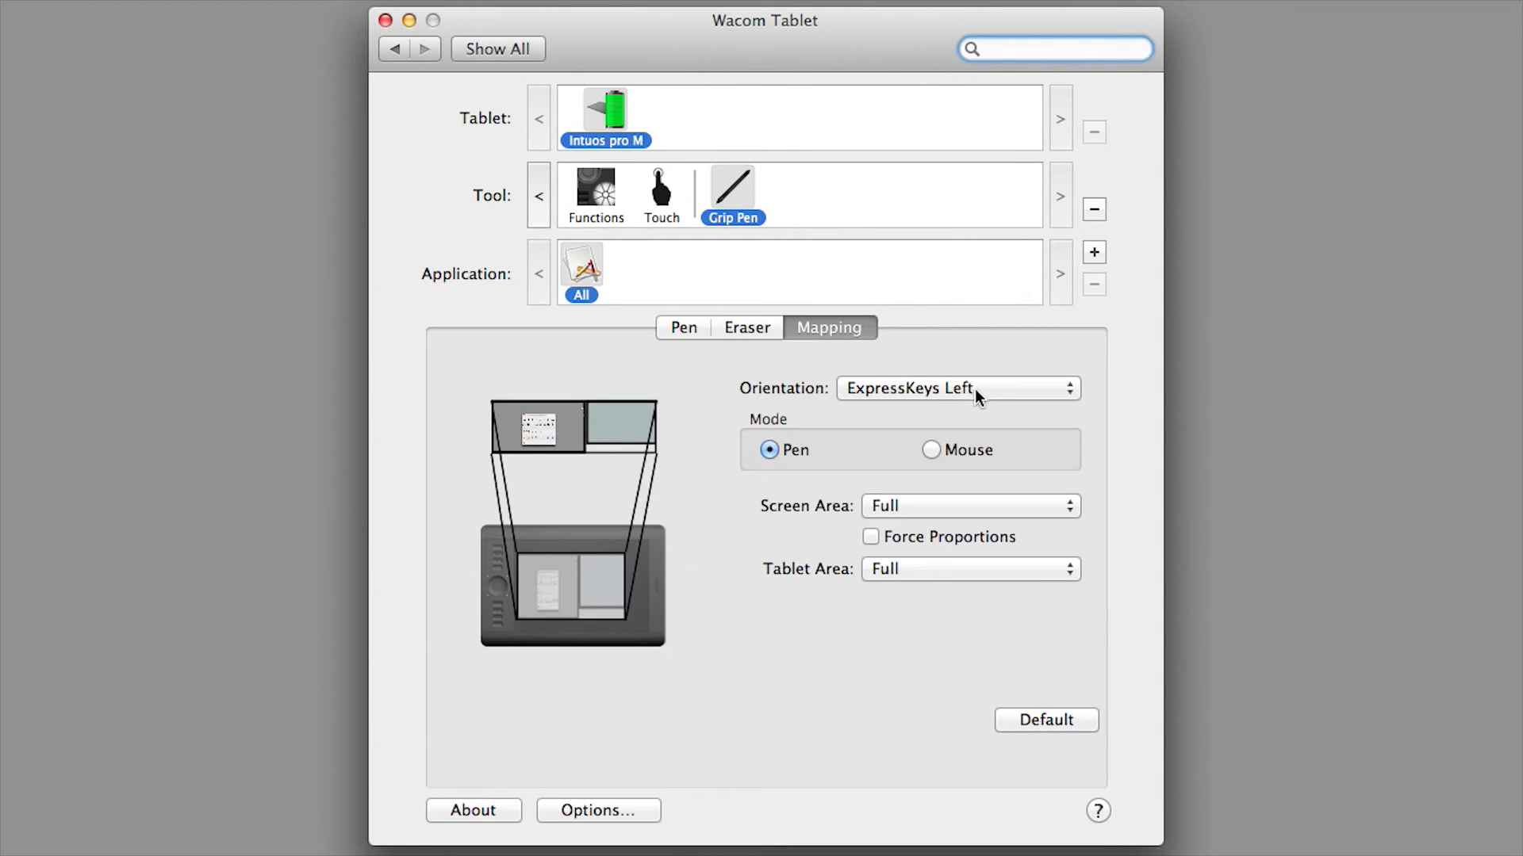
left_click(954, 388)
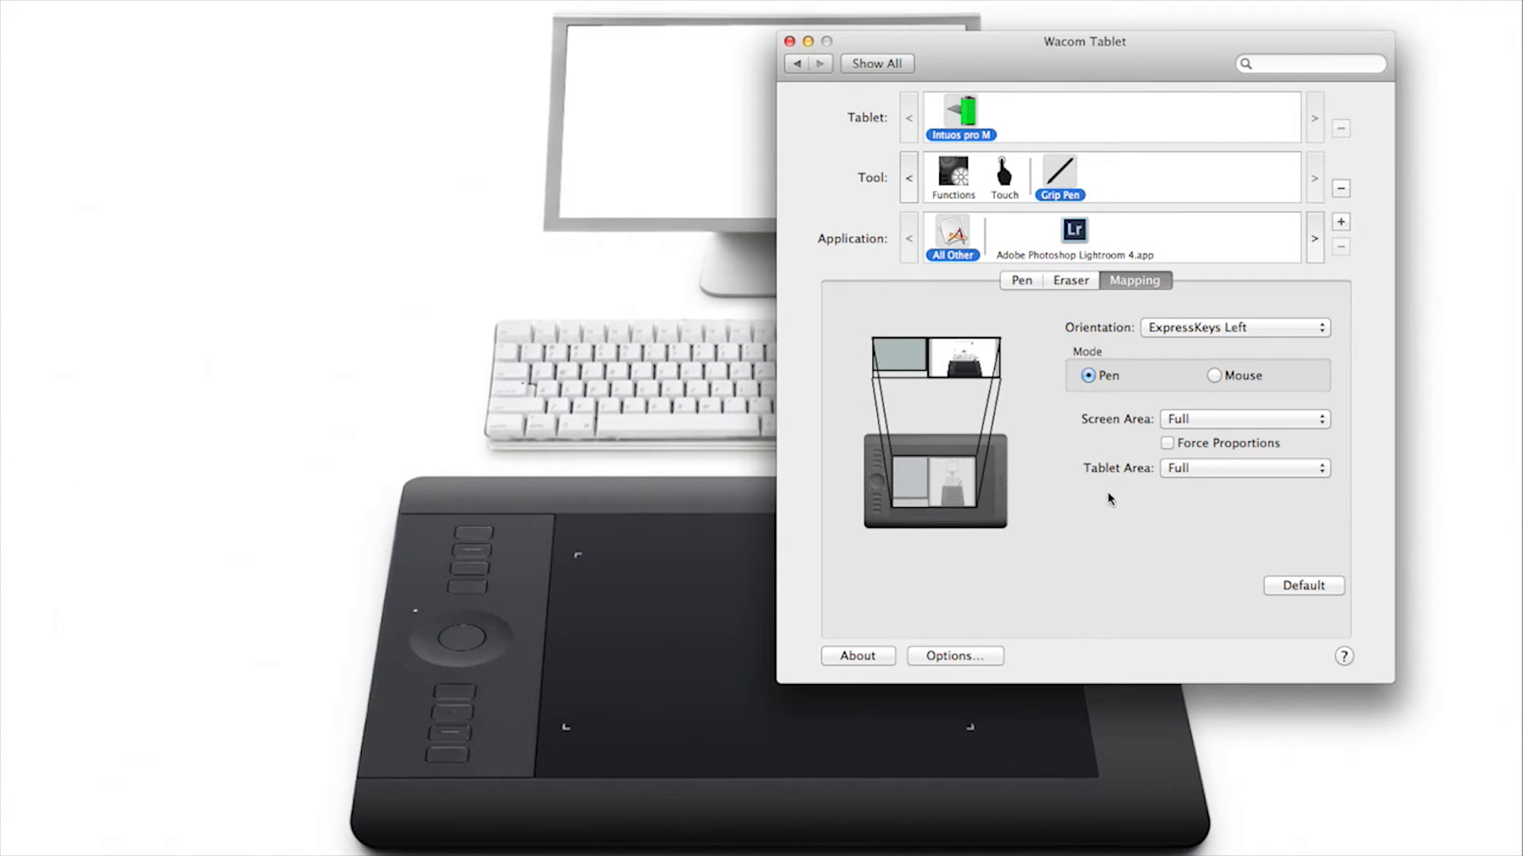
Toggle Force Proportions on then off, and choose Portion... as the Tablet Area
left_click(1166, 442)
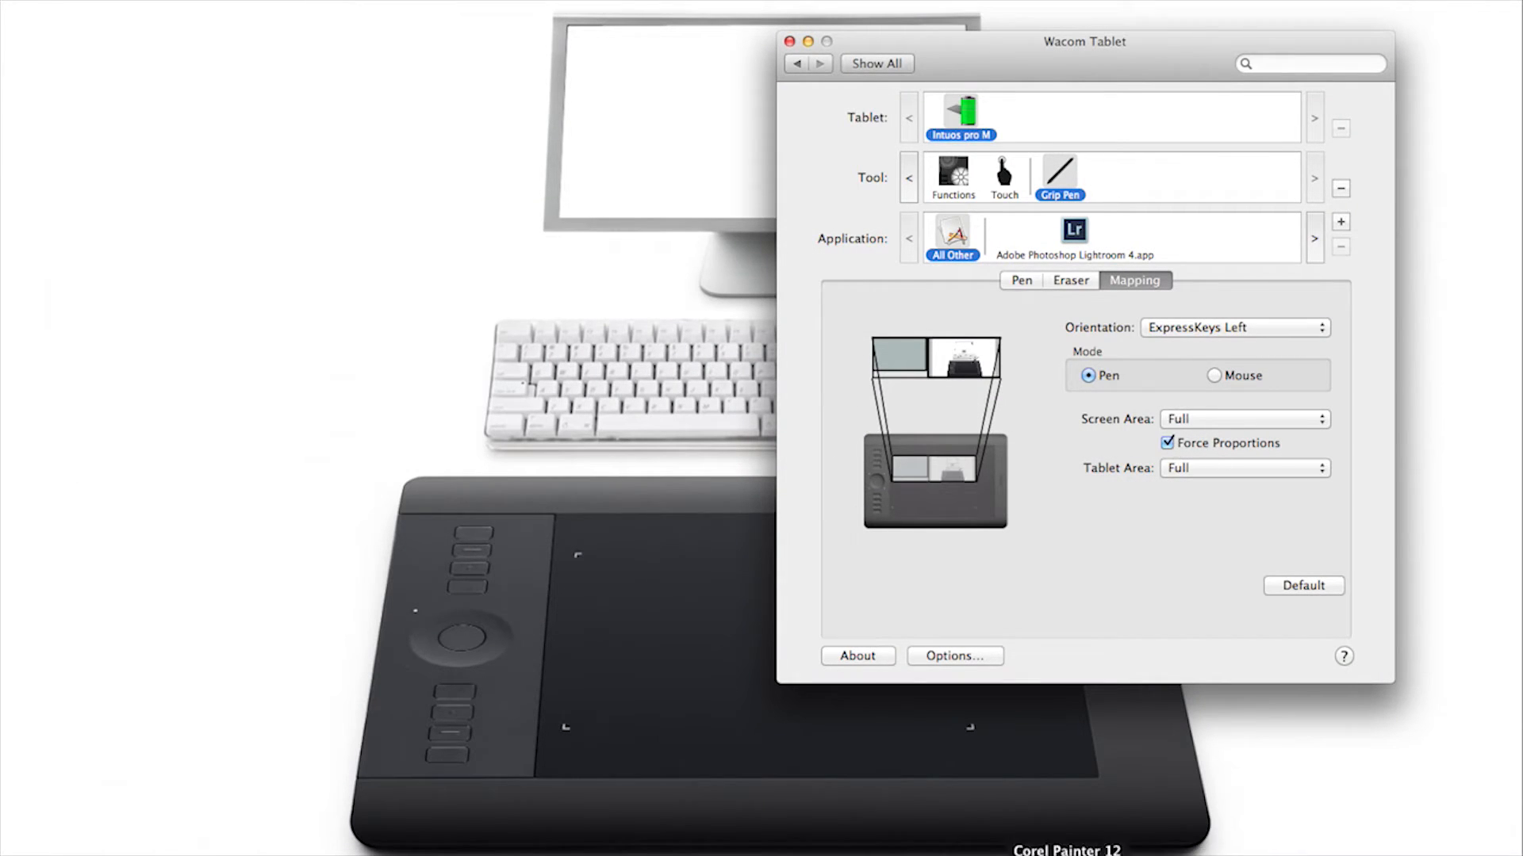
left_click(1318, 468)
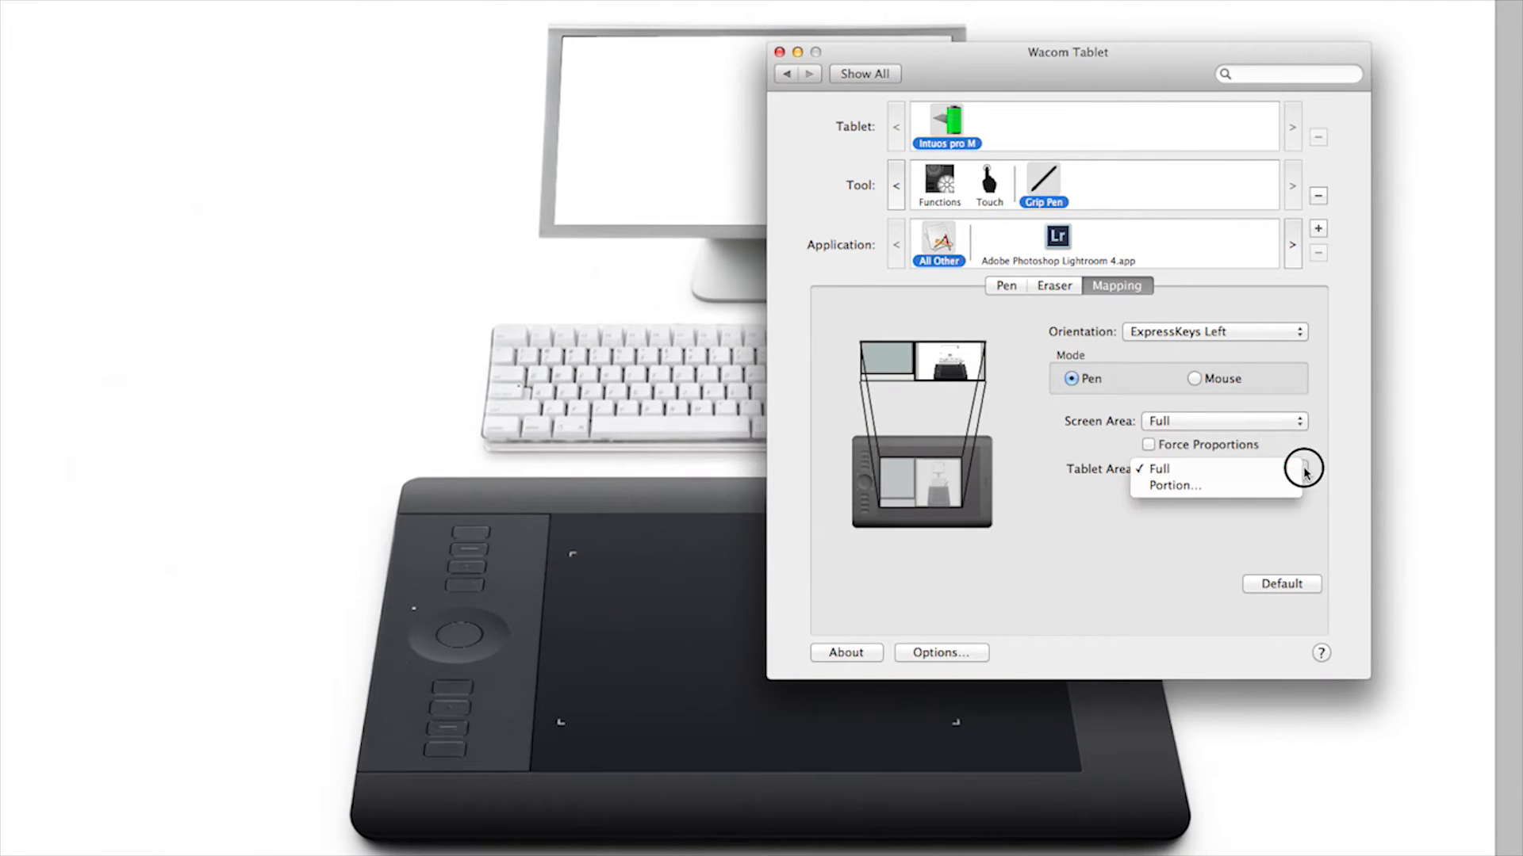
left_click(1156, 468)
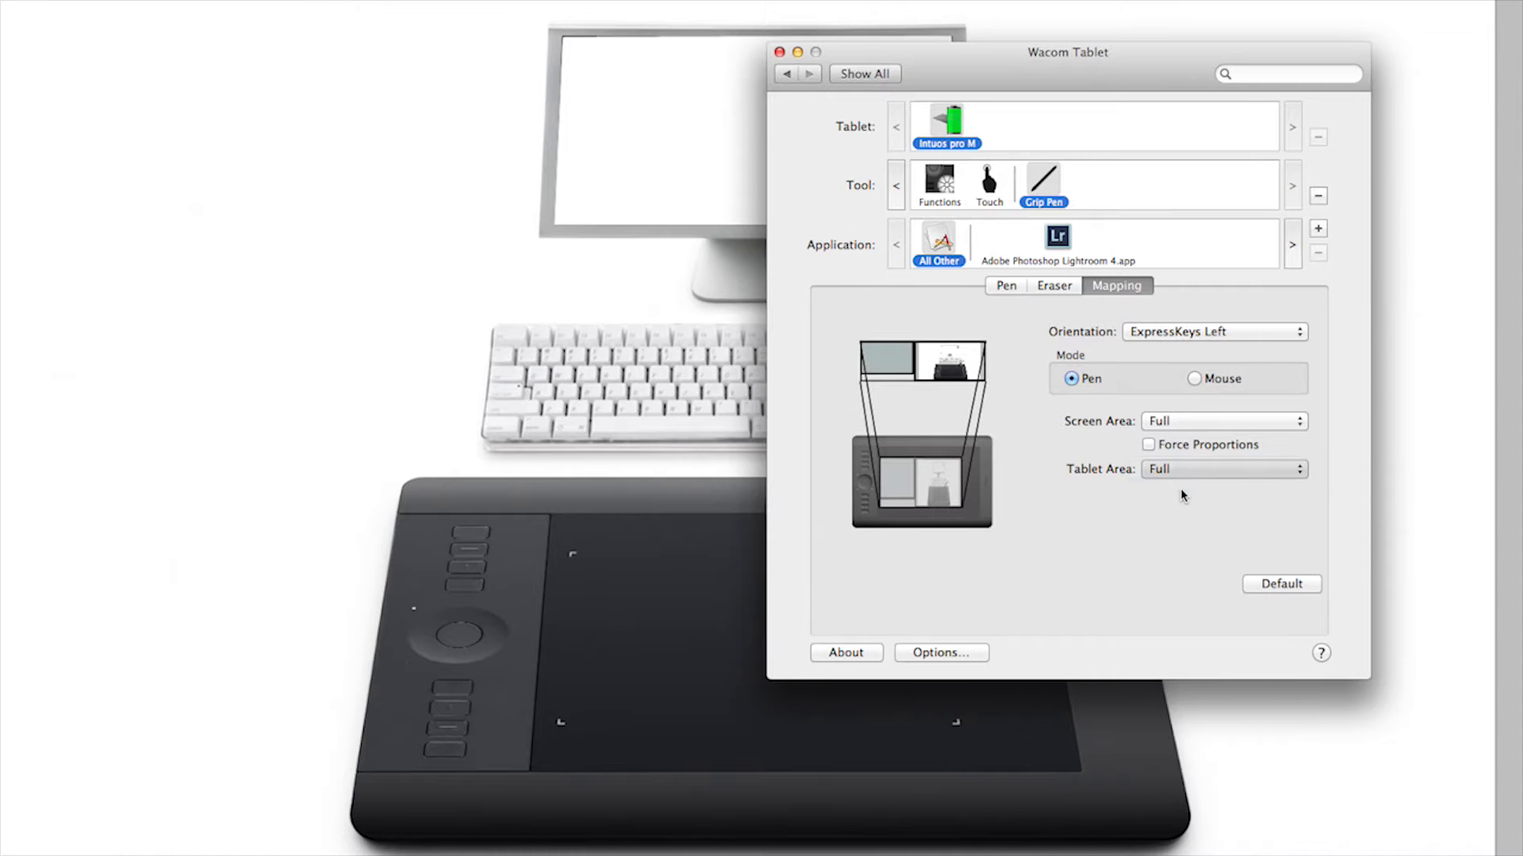
left_click(1223, 469)
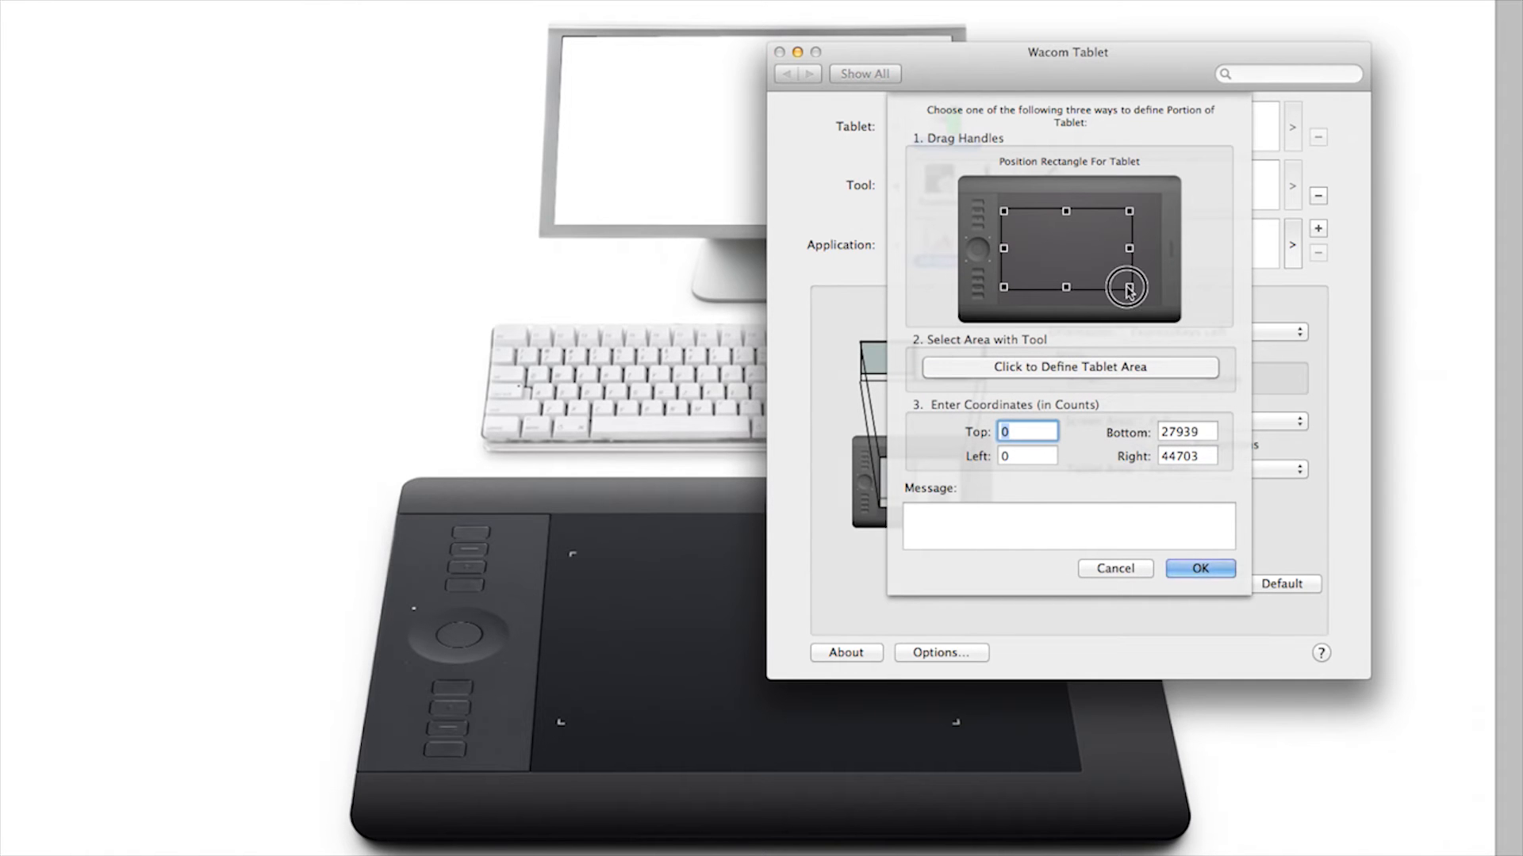
Drag the active tablet rectangle down to a small upper-left region, then leave the preferences
left_click_drag(1126, 287, 1053, 241)
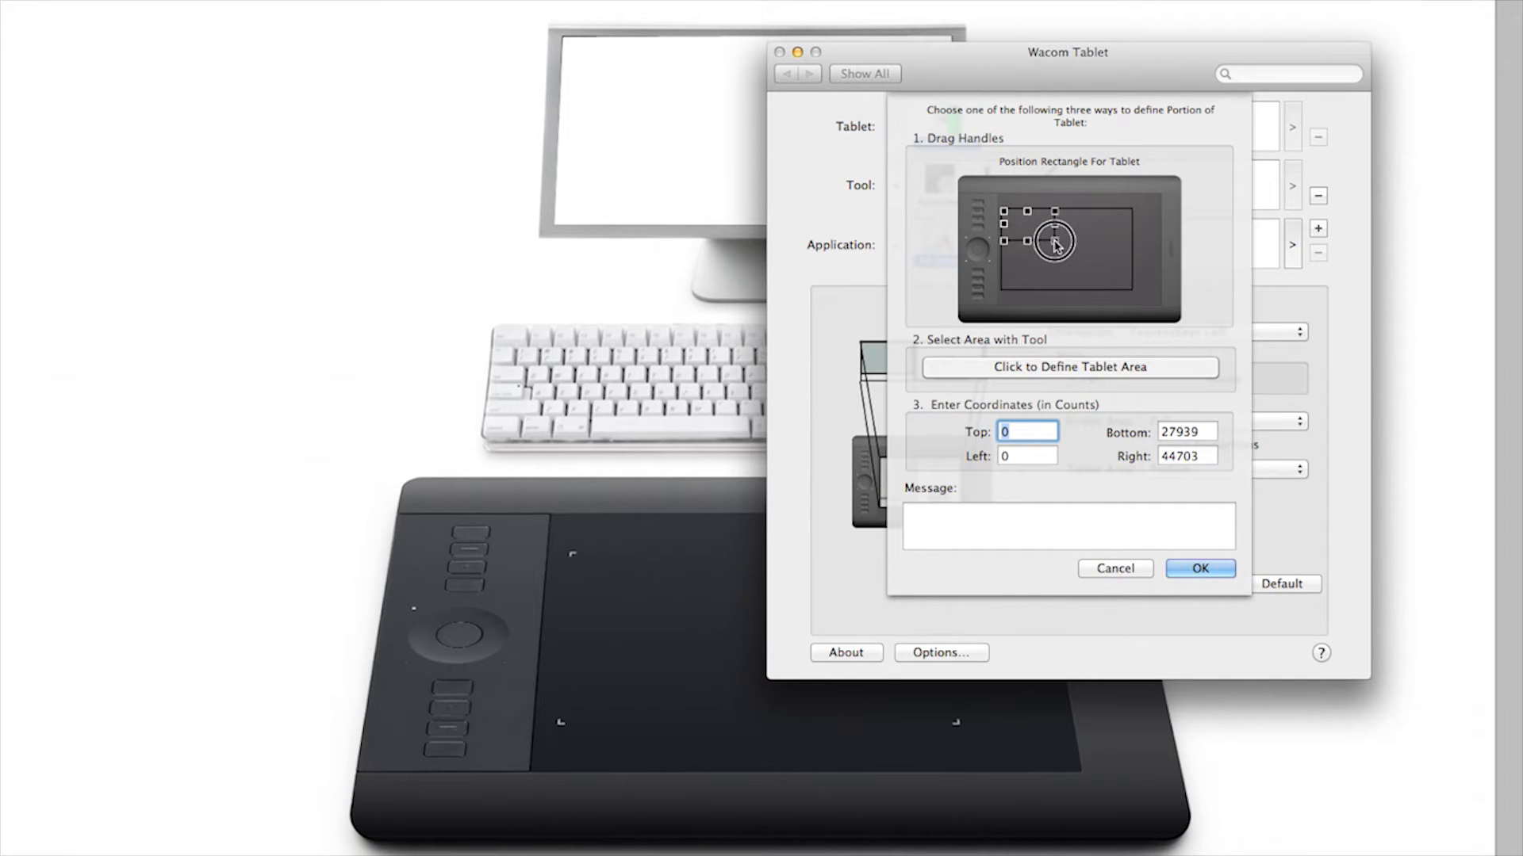
left_click_drag(1053, 242, 1032, 236)
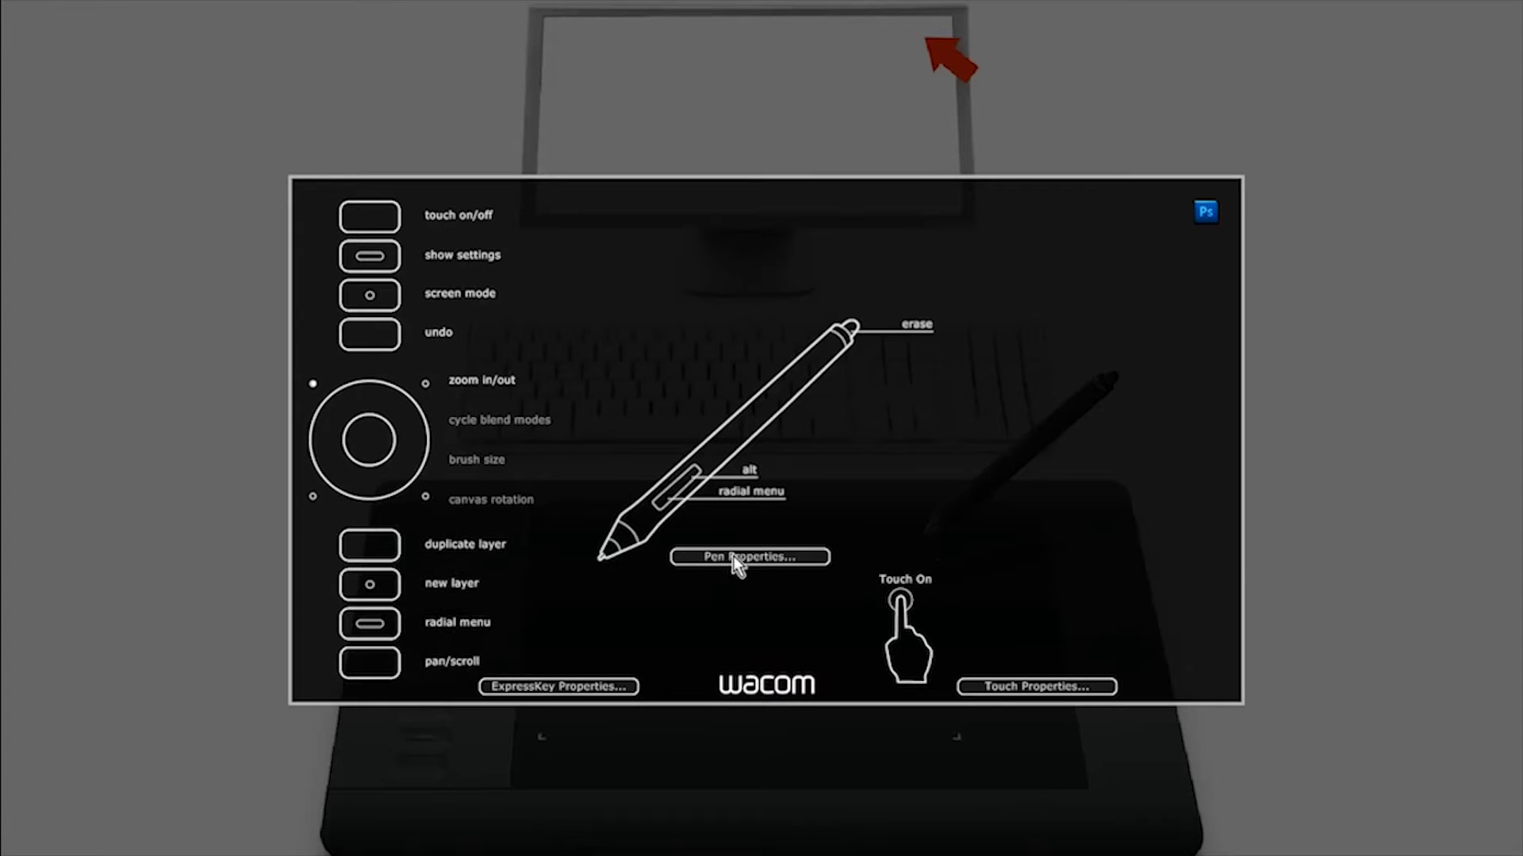
left_click(749, 556)
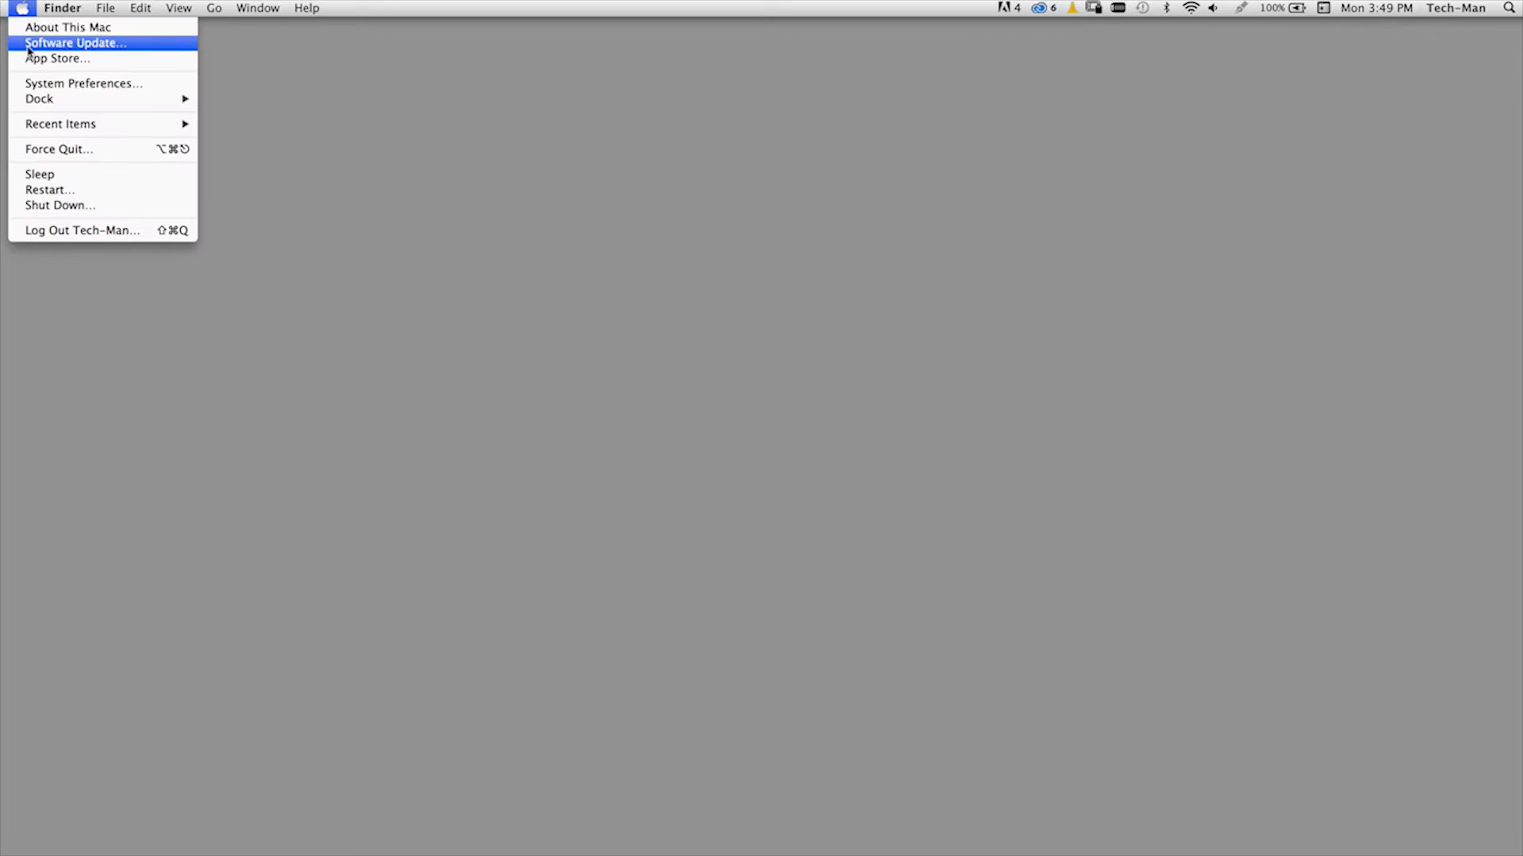
Reach Wacom Tablet settings through the Apple menu's System Preferences
left_click(84, 83)
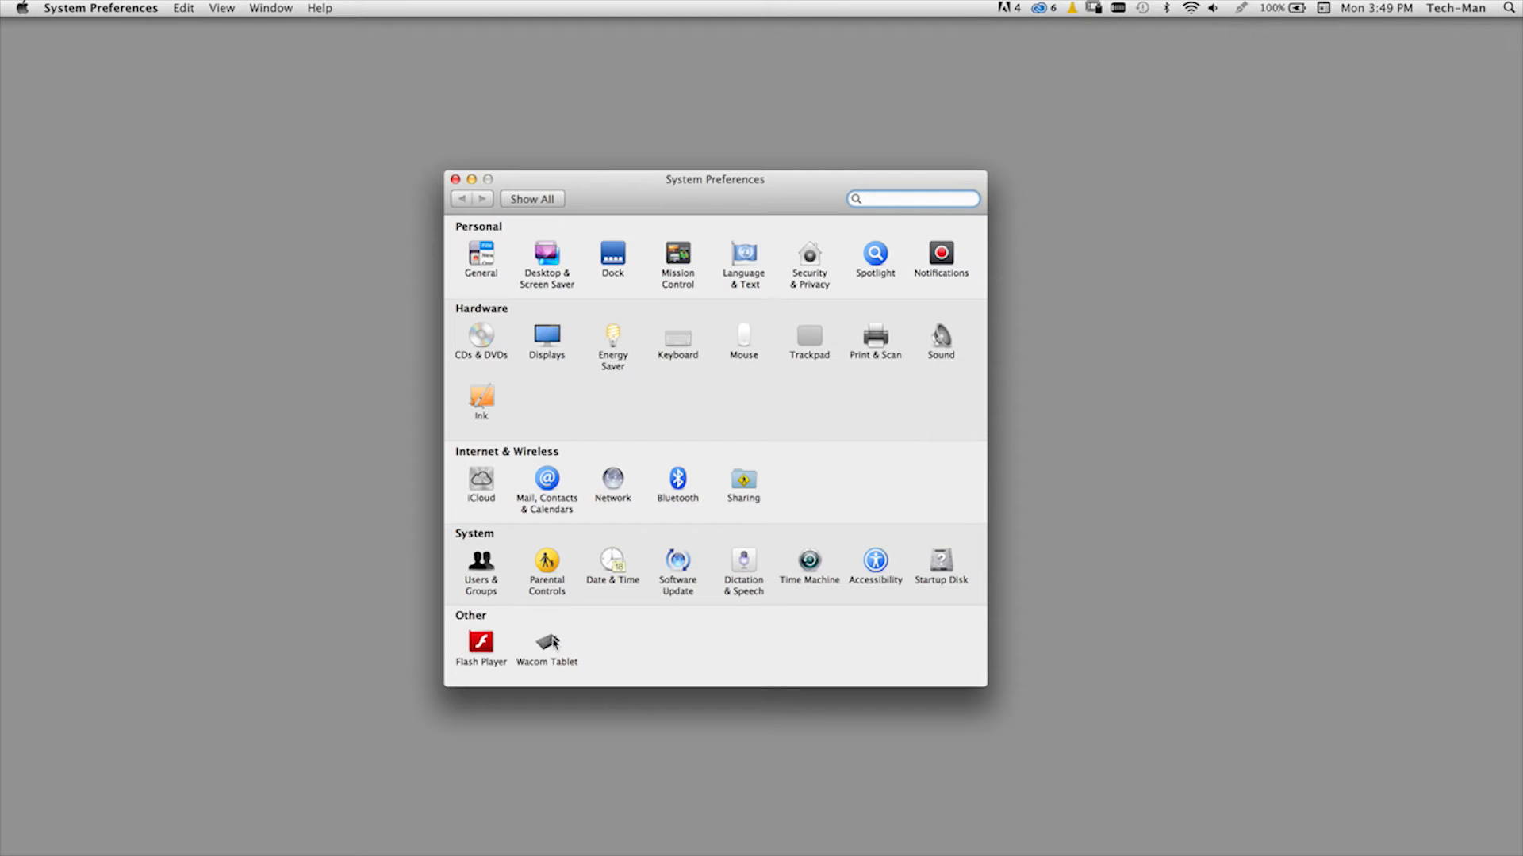
left_click(546, 641)
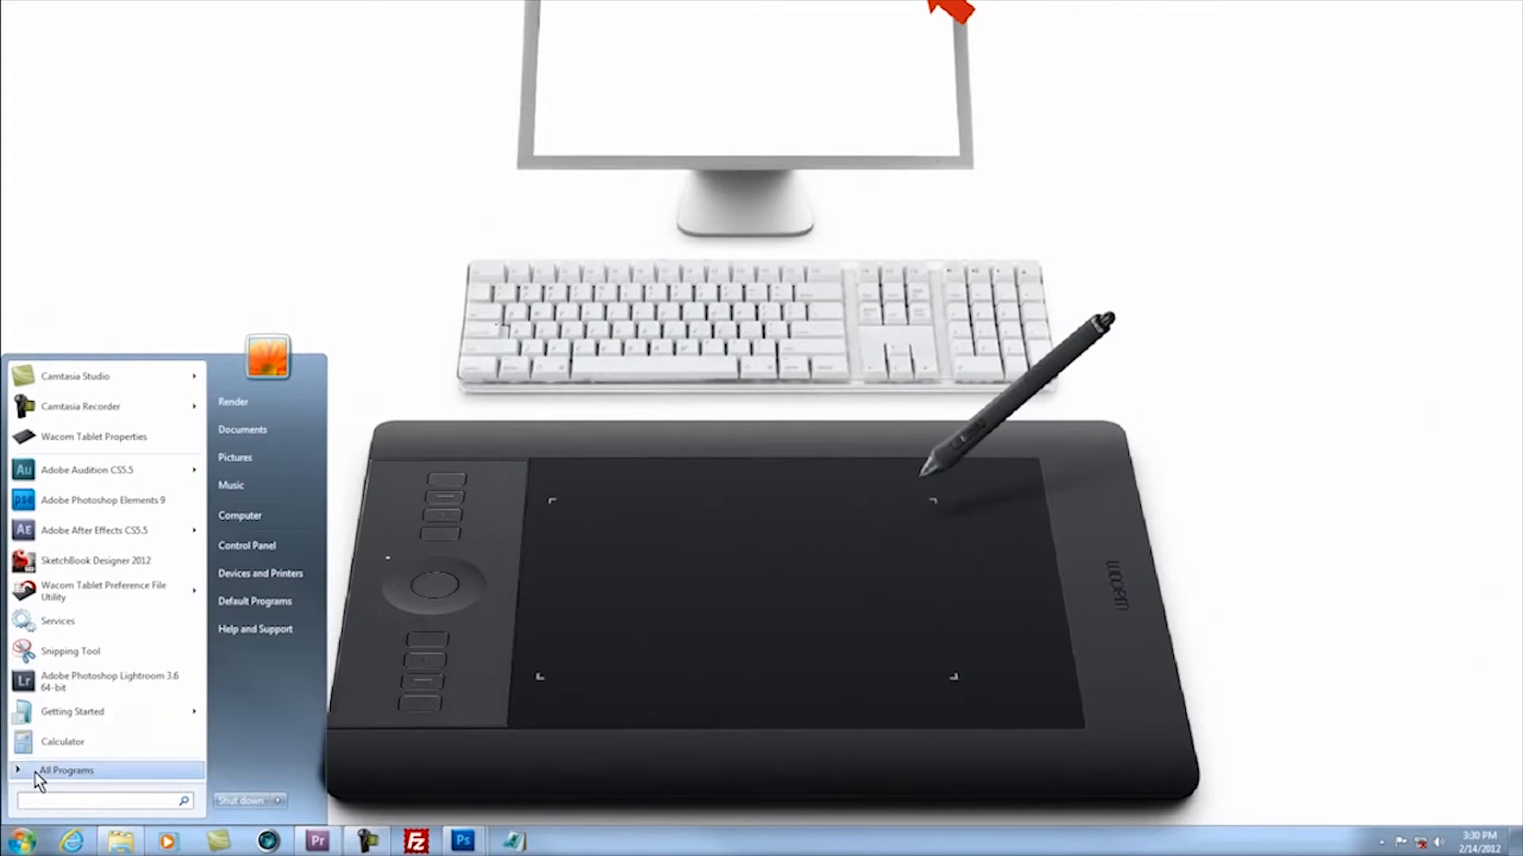
Launch Wacom Tablet Properties from Start > All Programs > Wacom Tablet on Windows
left_click(66, 771)
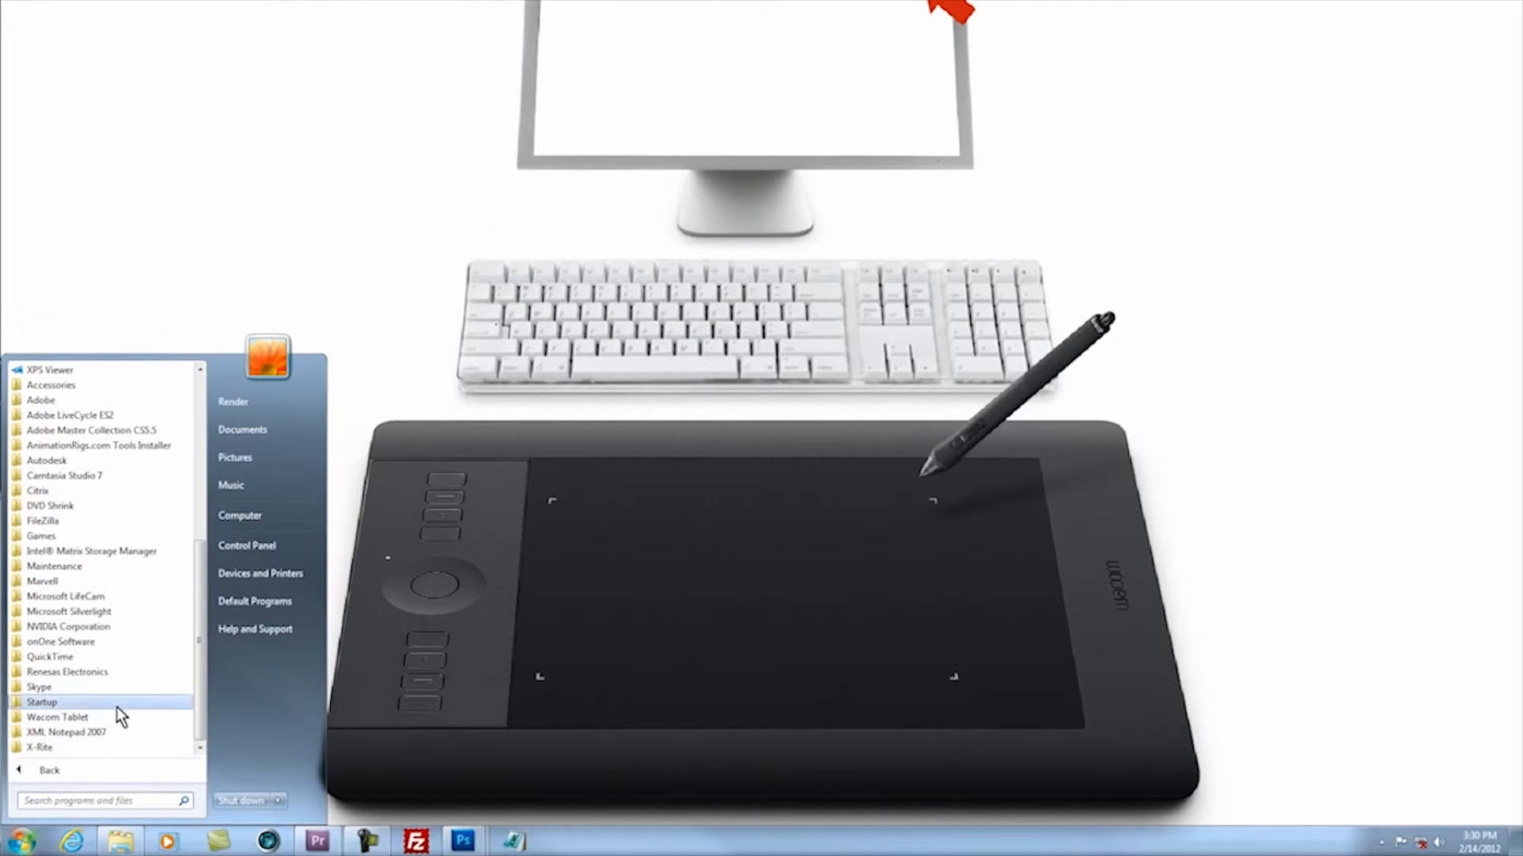
left_click(58, 717)
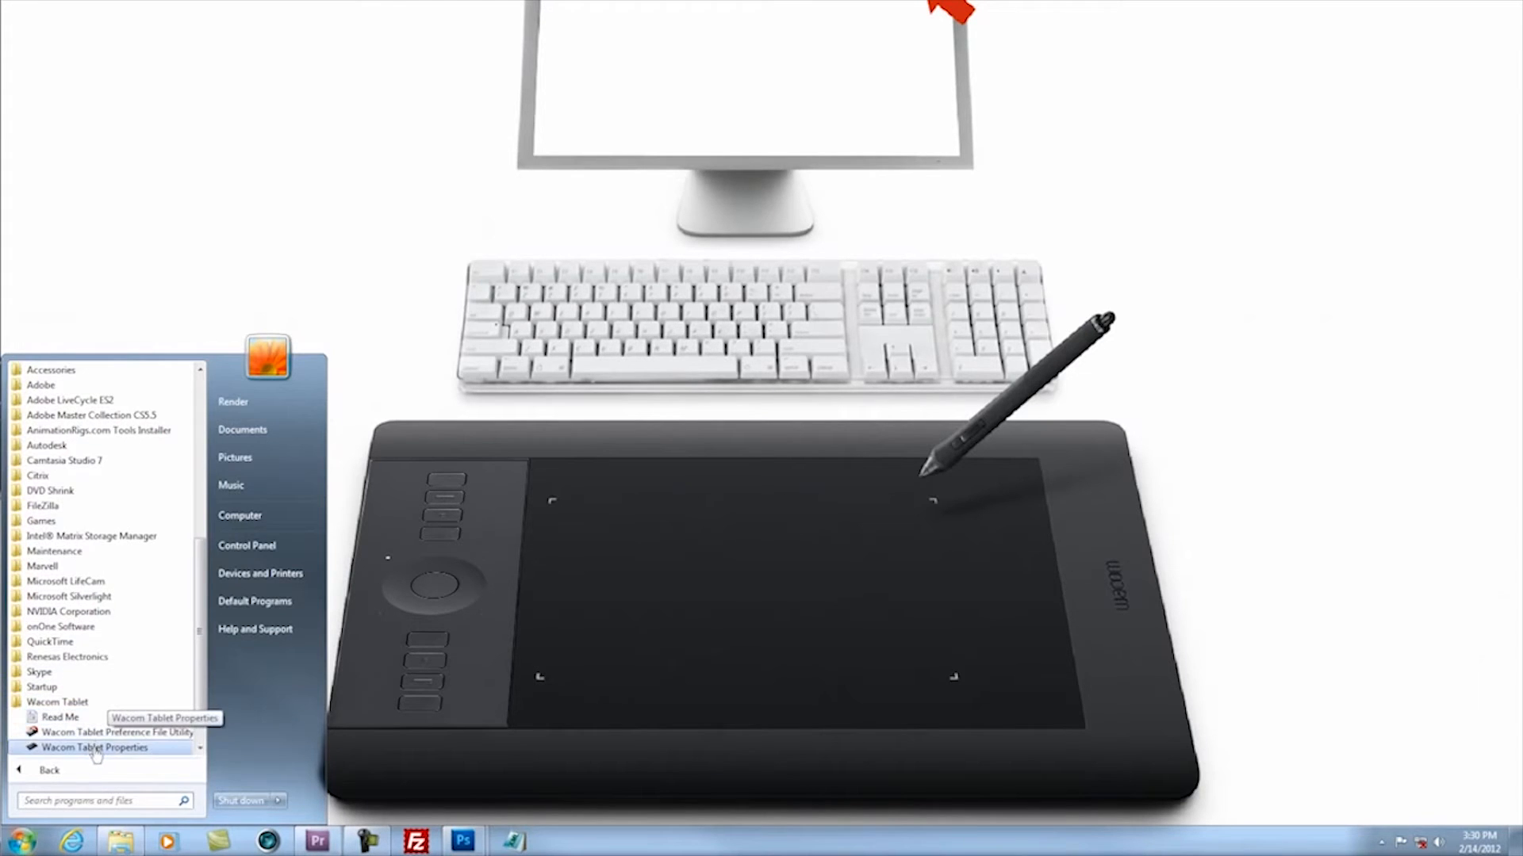
left_click(102, 747)
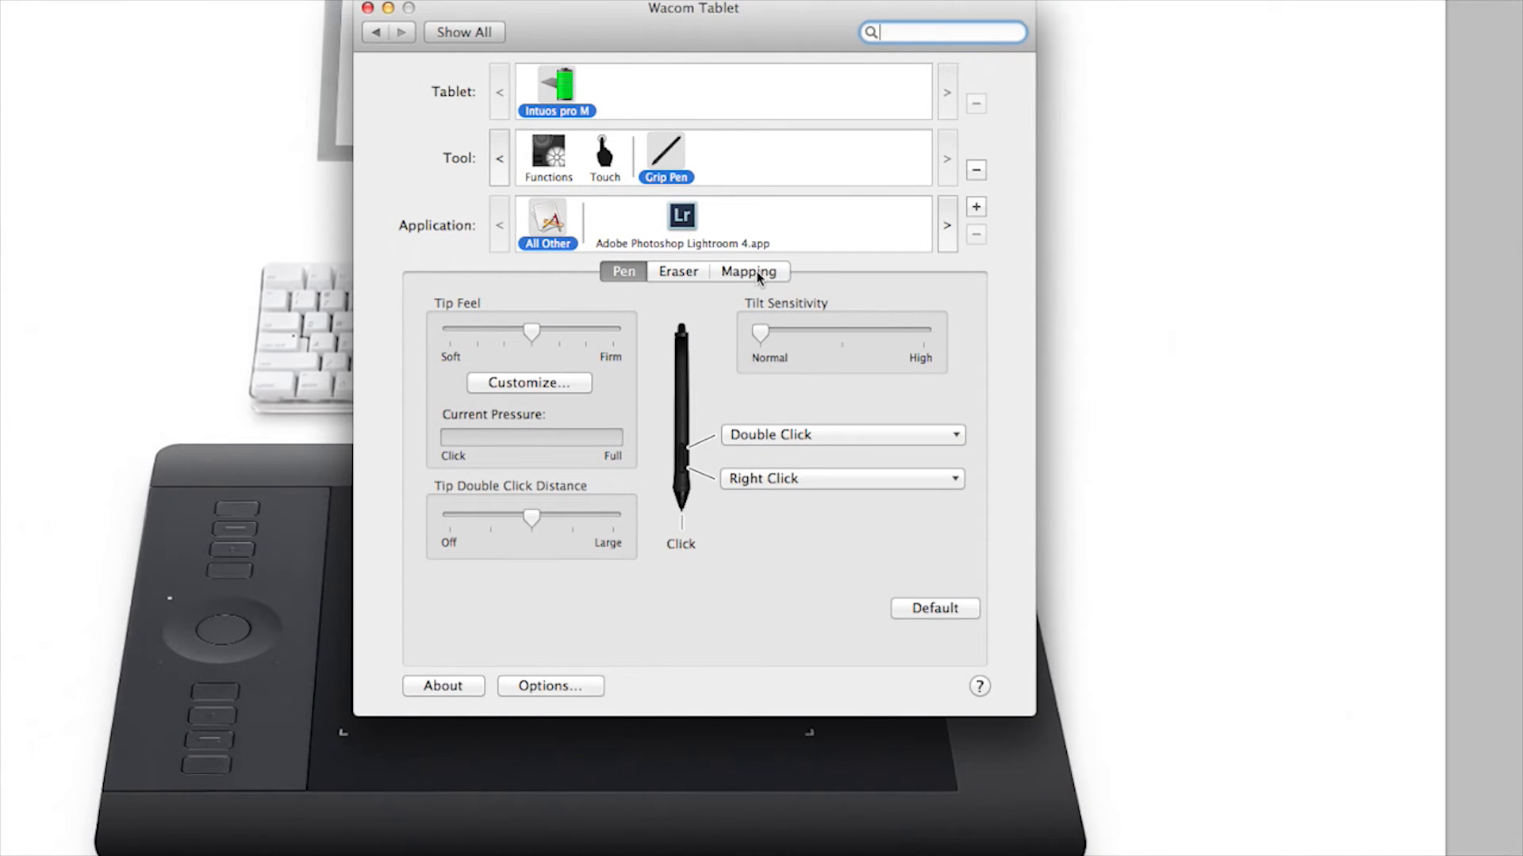
left_click(749, 271)
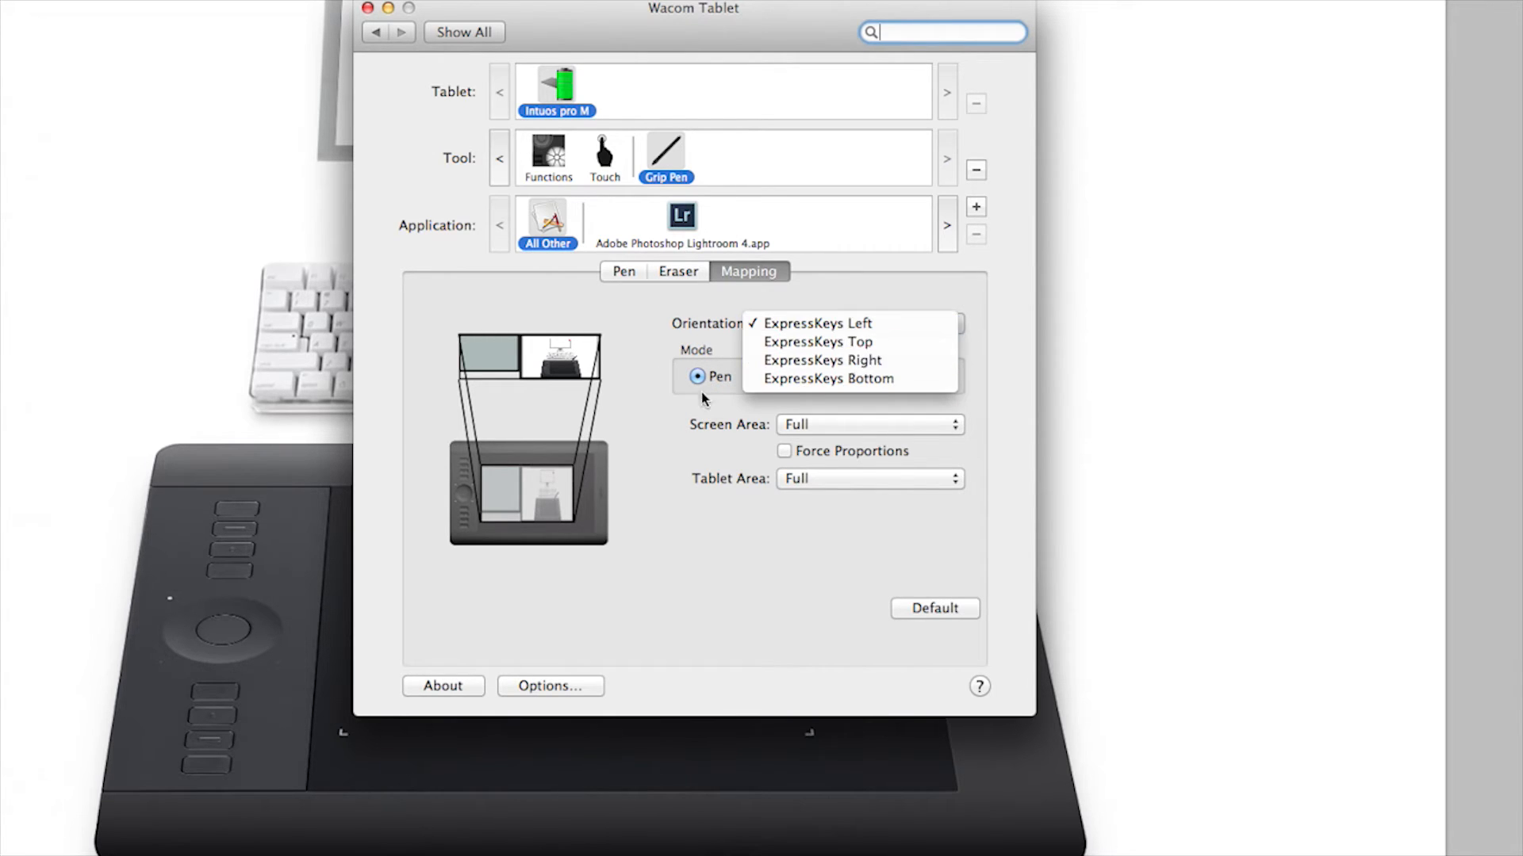
mouse_move(542, 503)
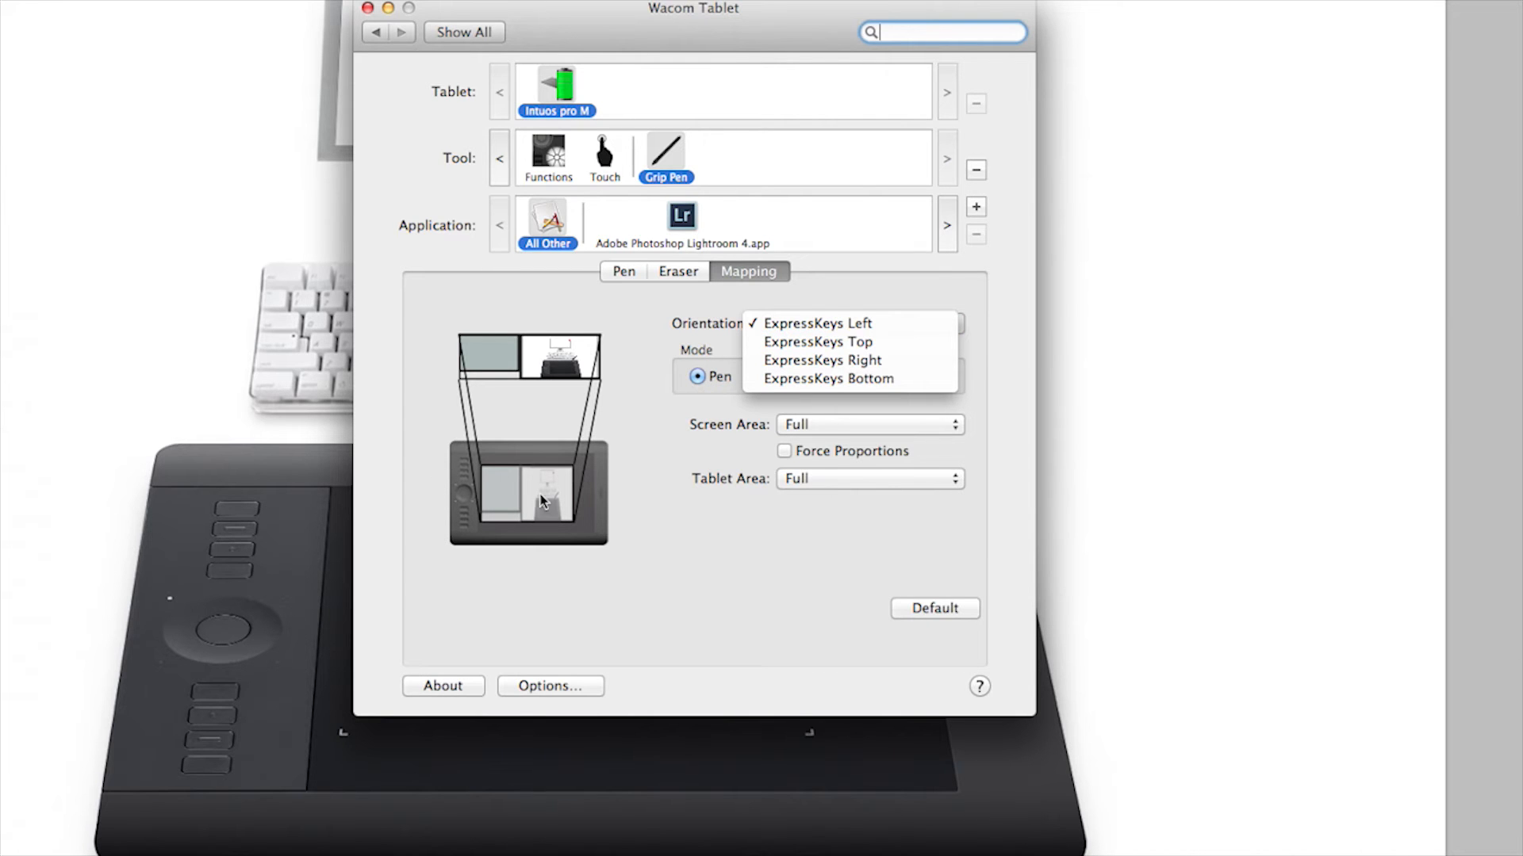
left_click(817, 322)
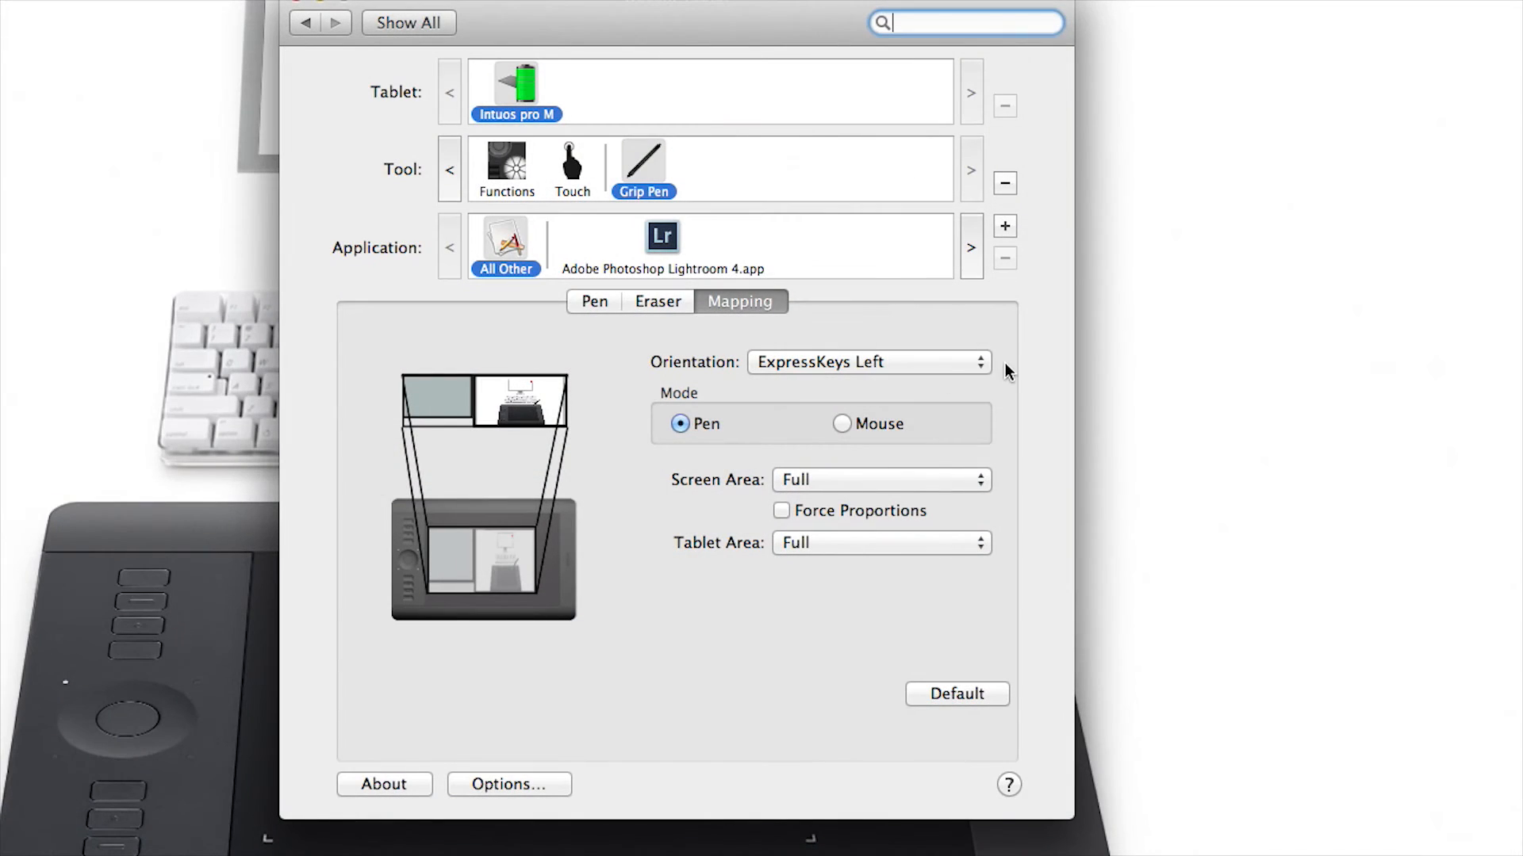
left_click(864, 361)
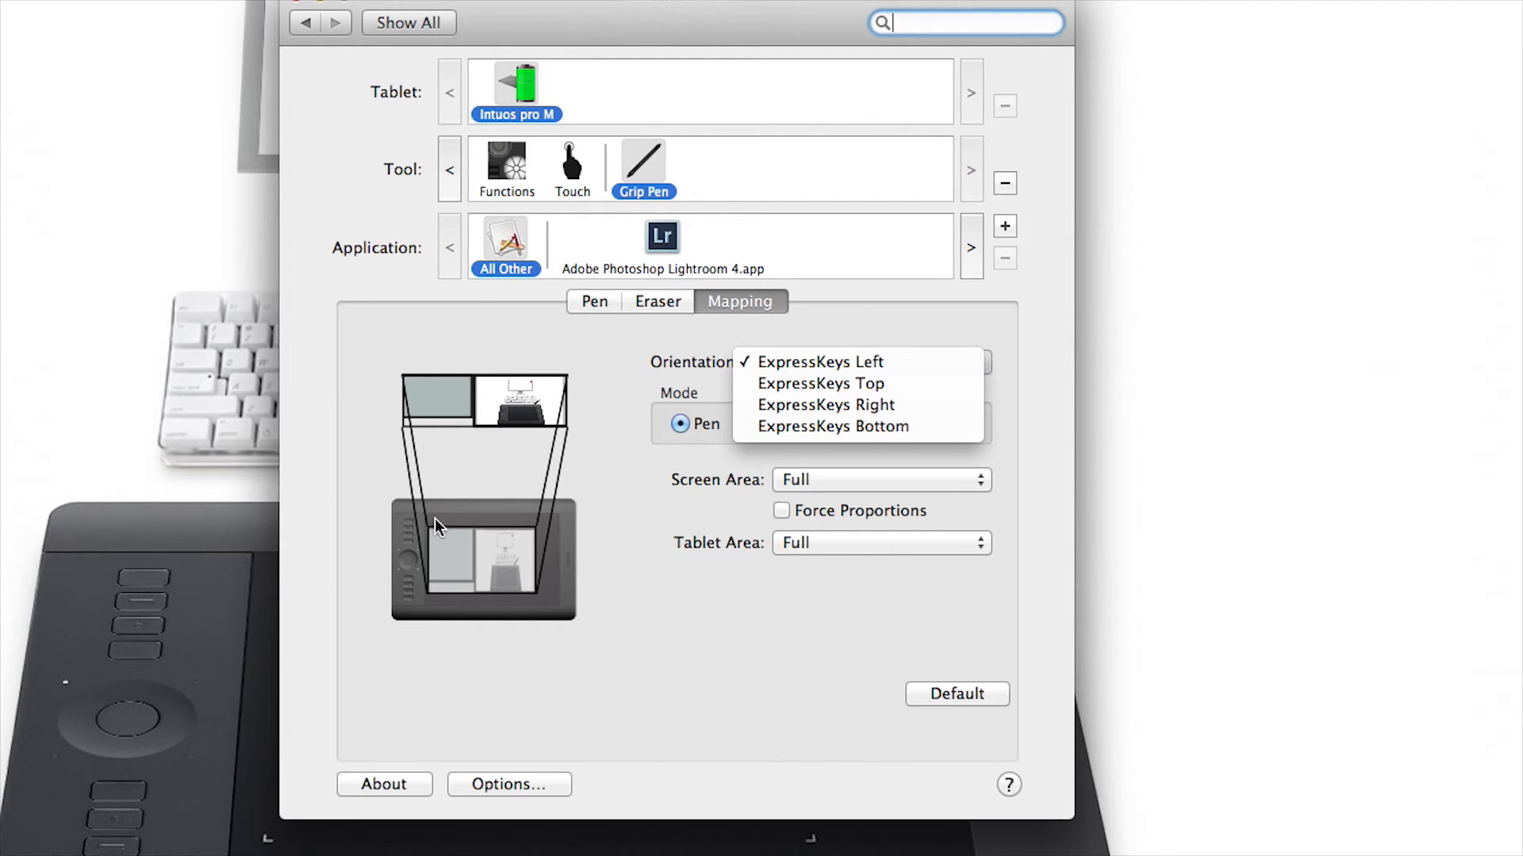
mouse_move(750, 481)
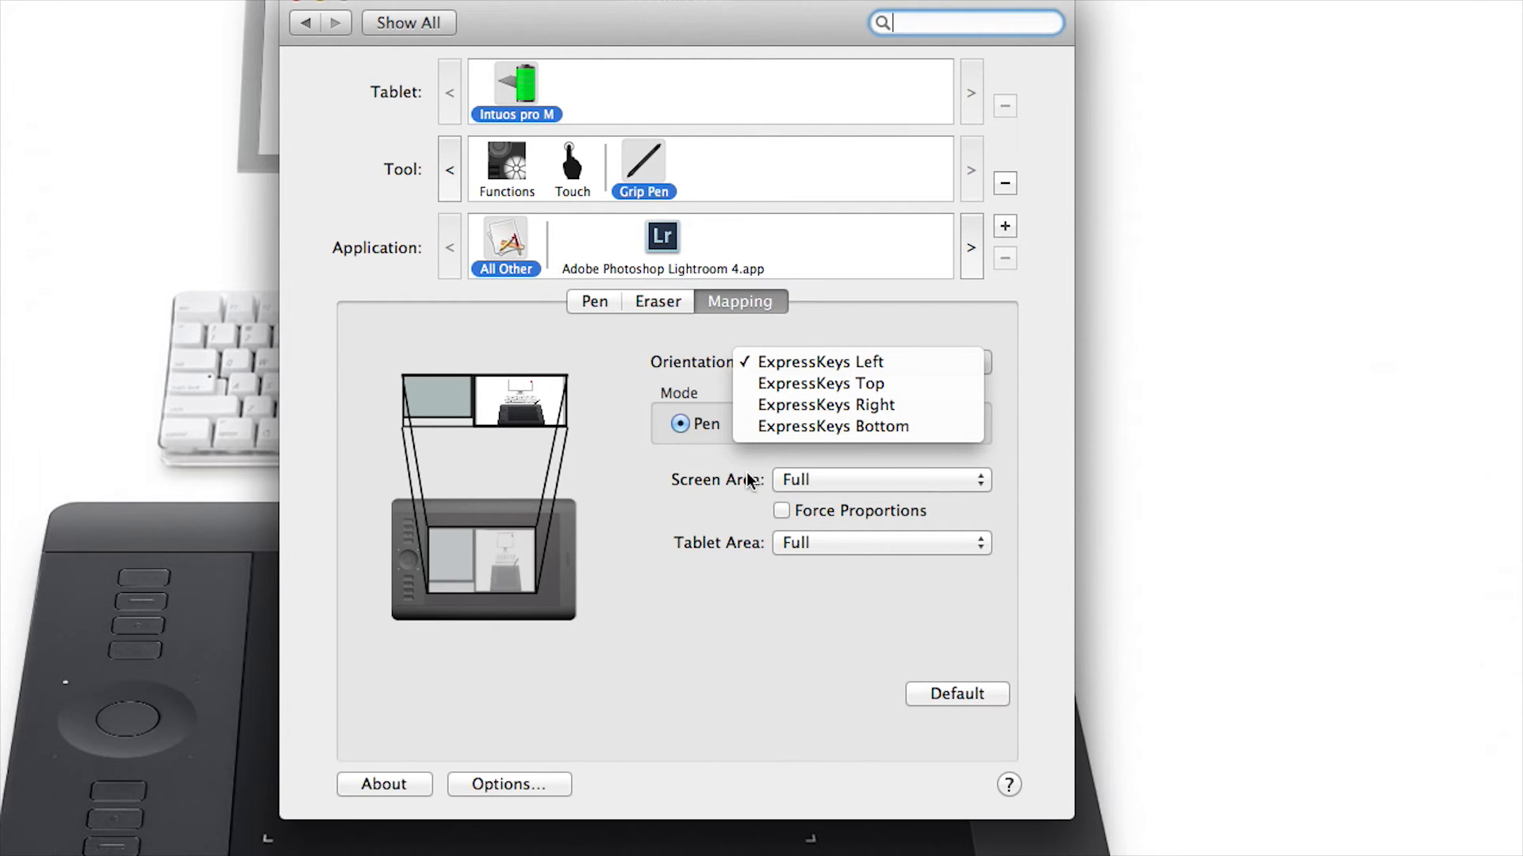
left_click(823, 404)
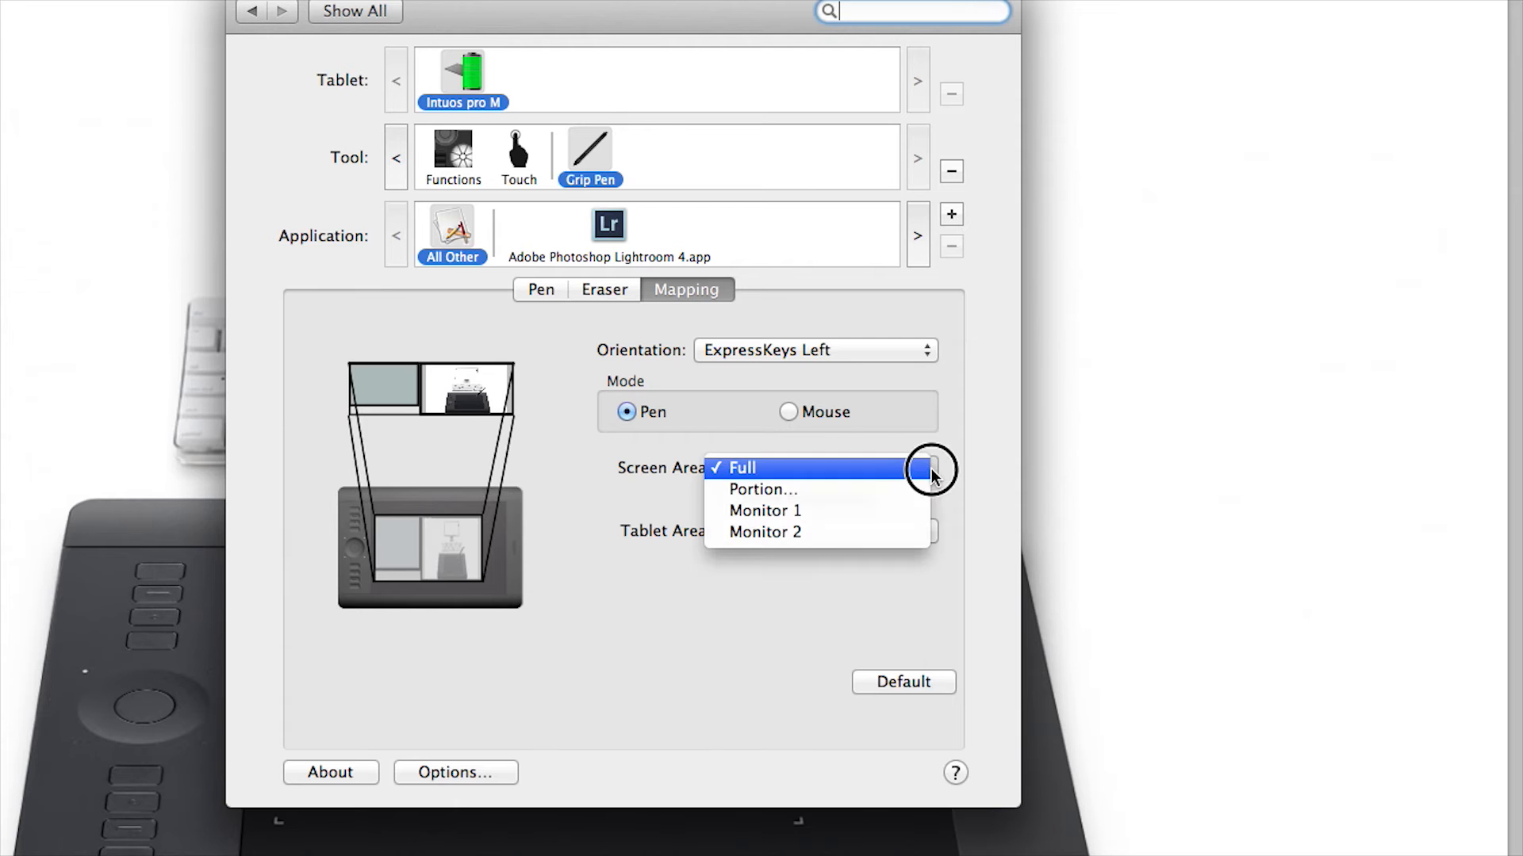
mouse_move(806, 510)
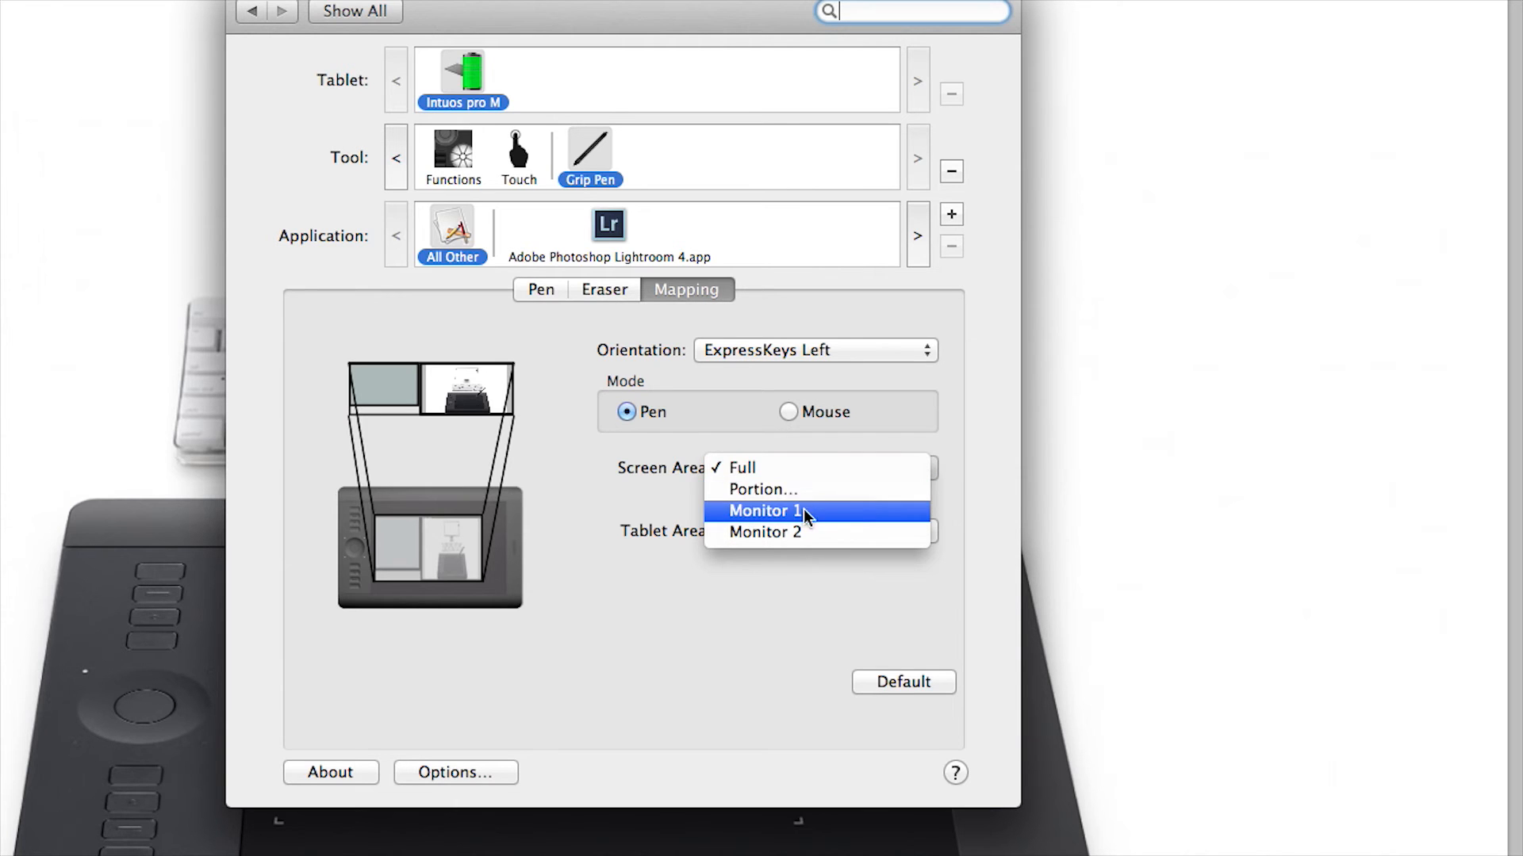
left_click(763, 490)
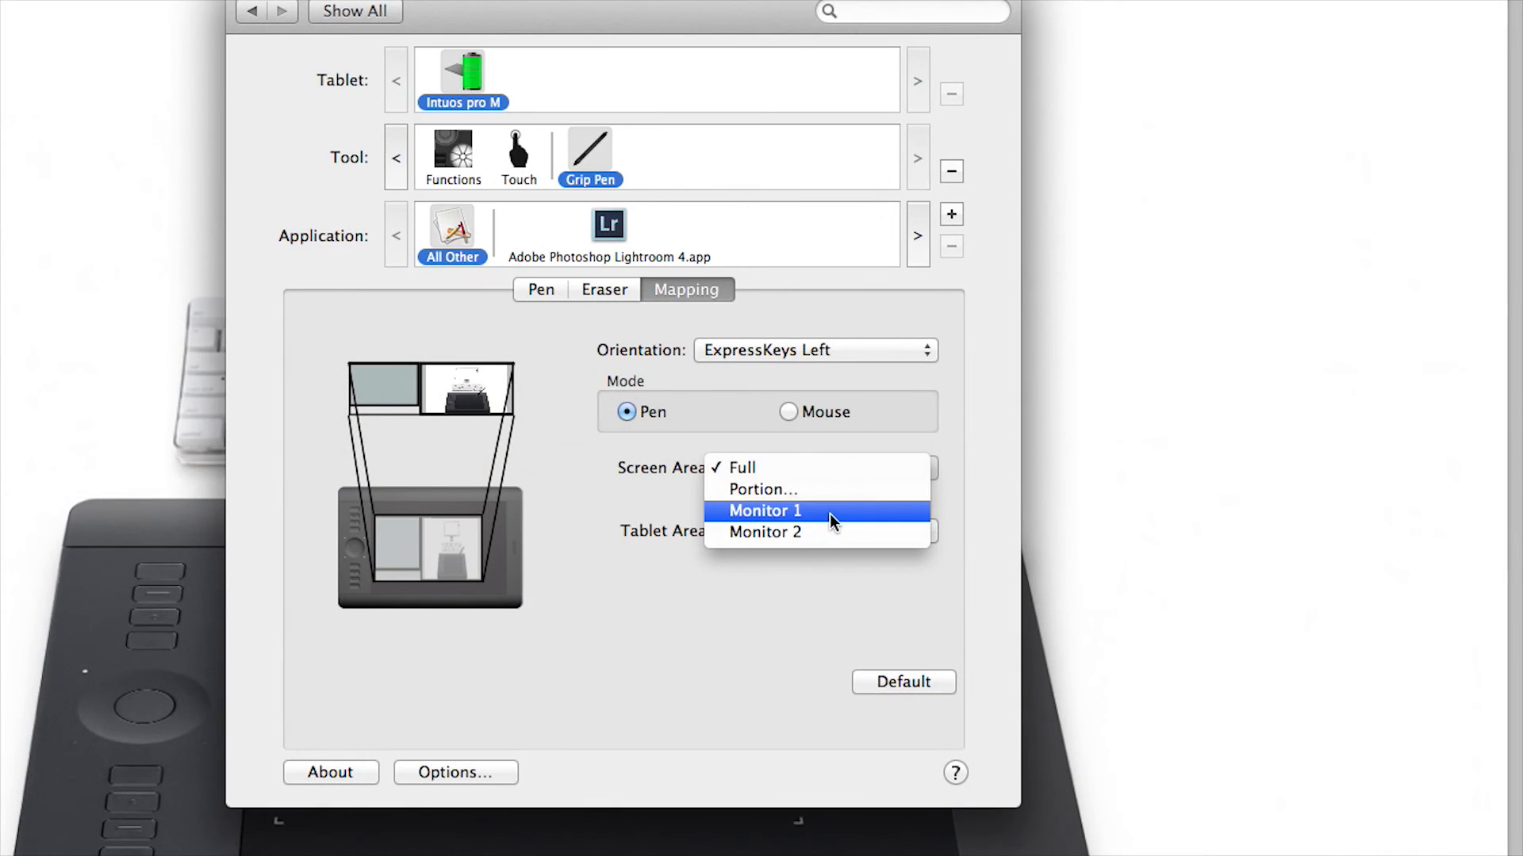
left_click(741, 467)
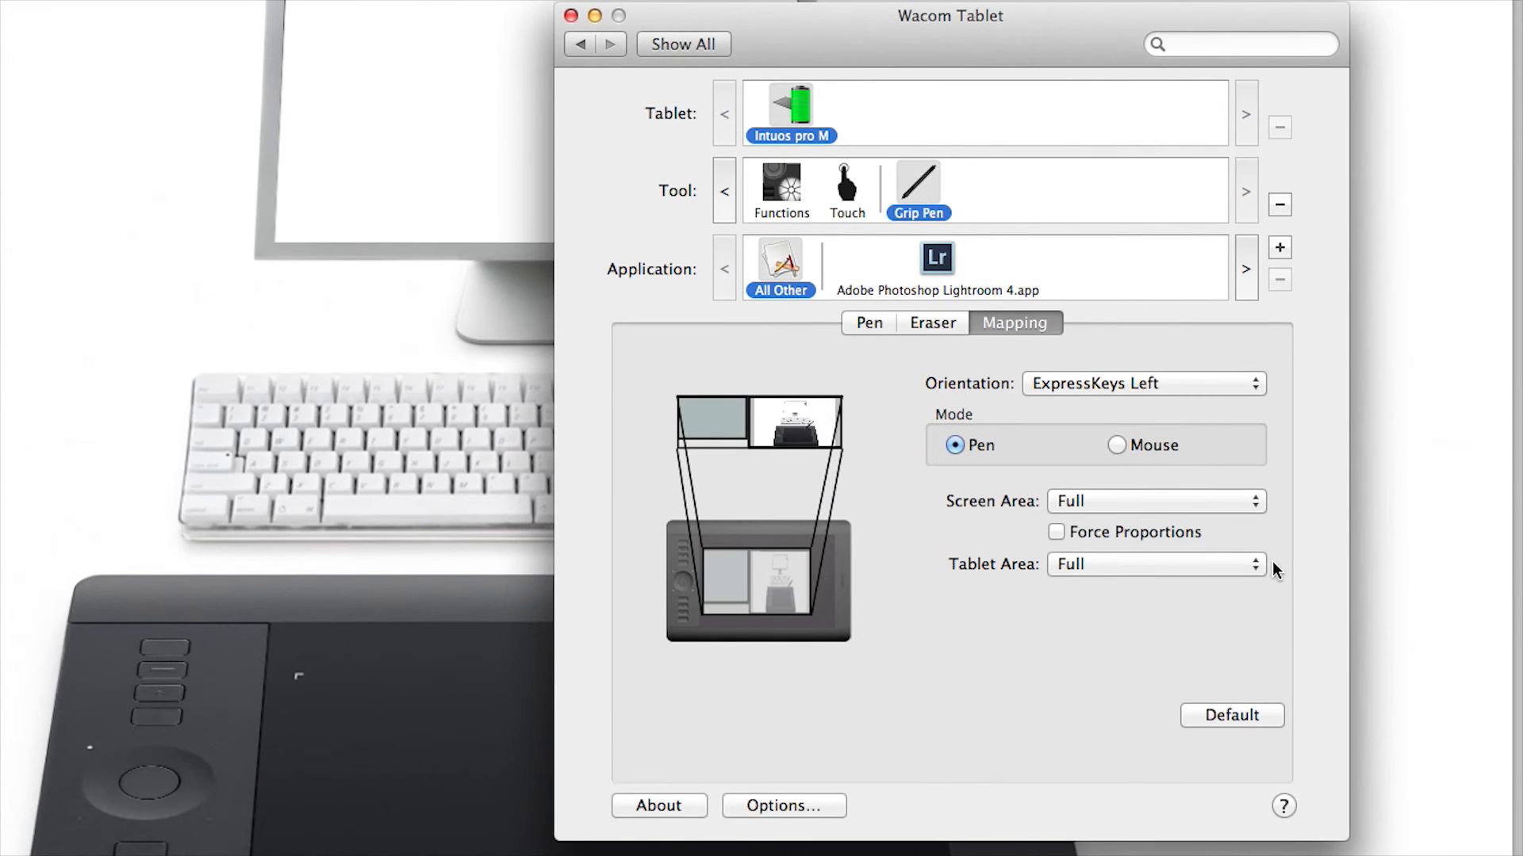
left_click(1157, 564)
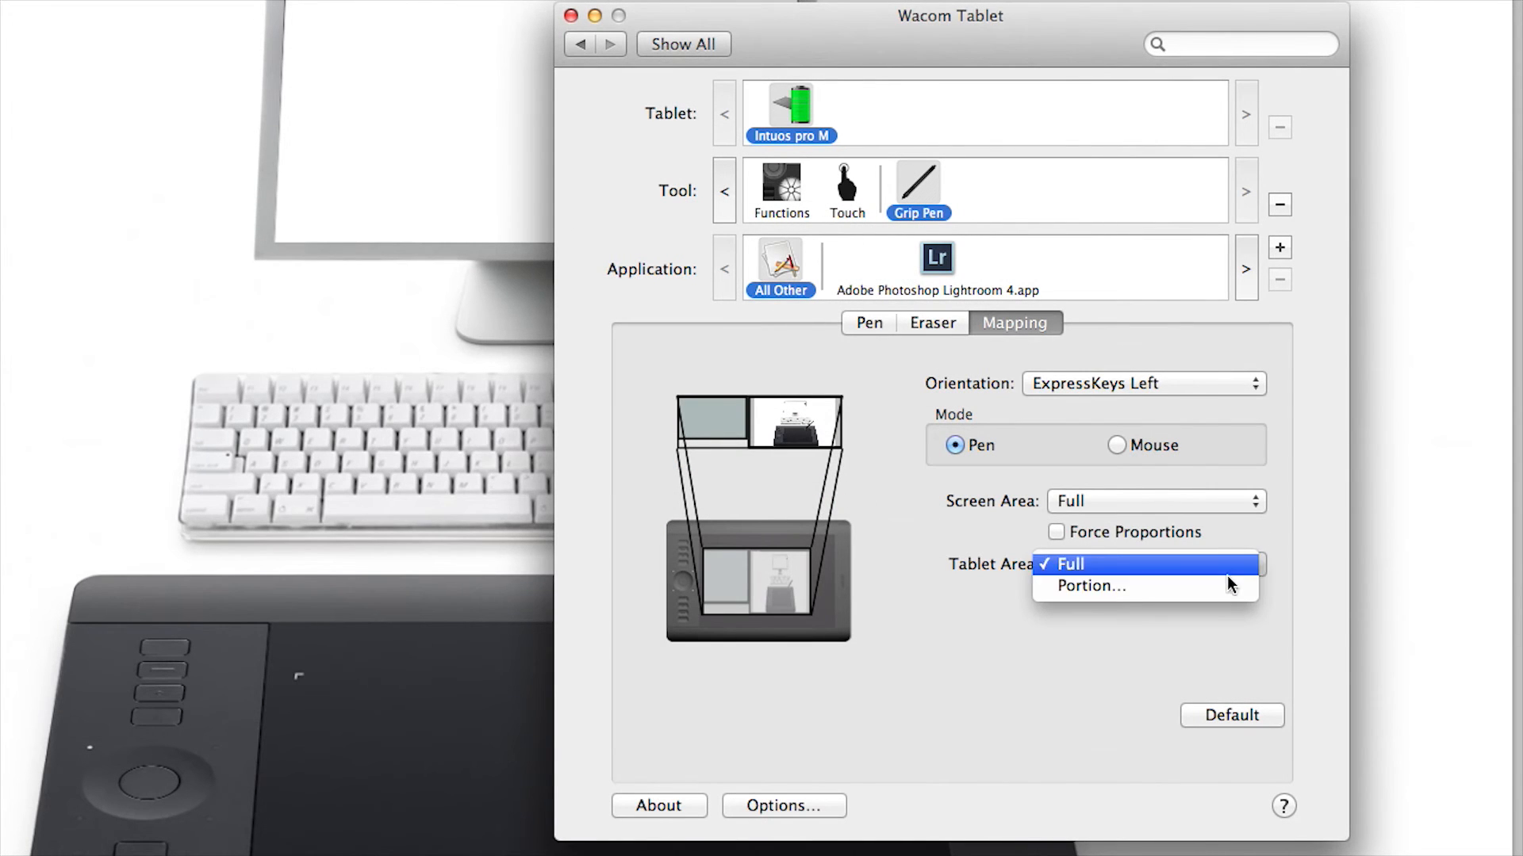
left_click(1067, 564)
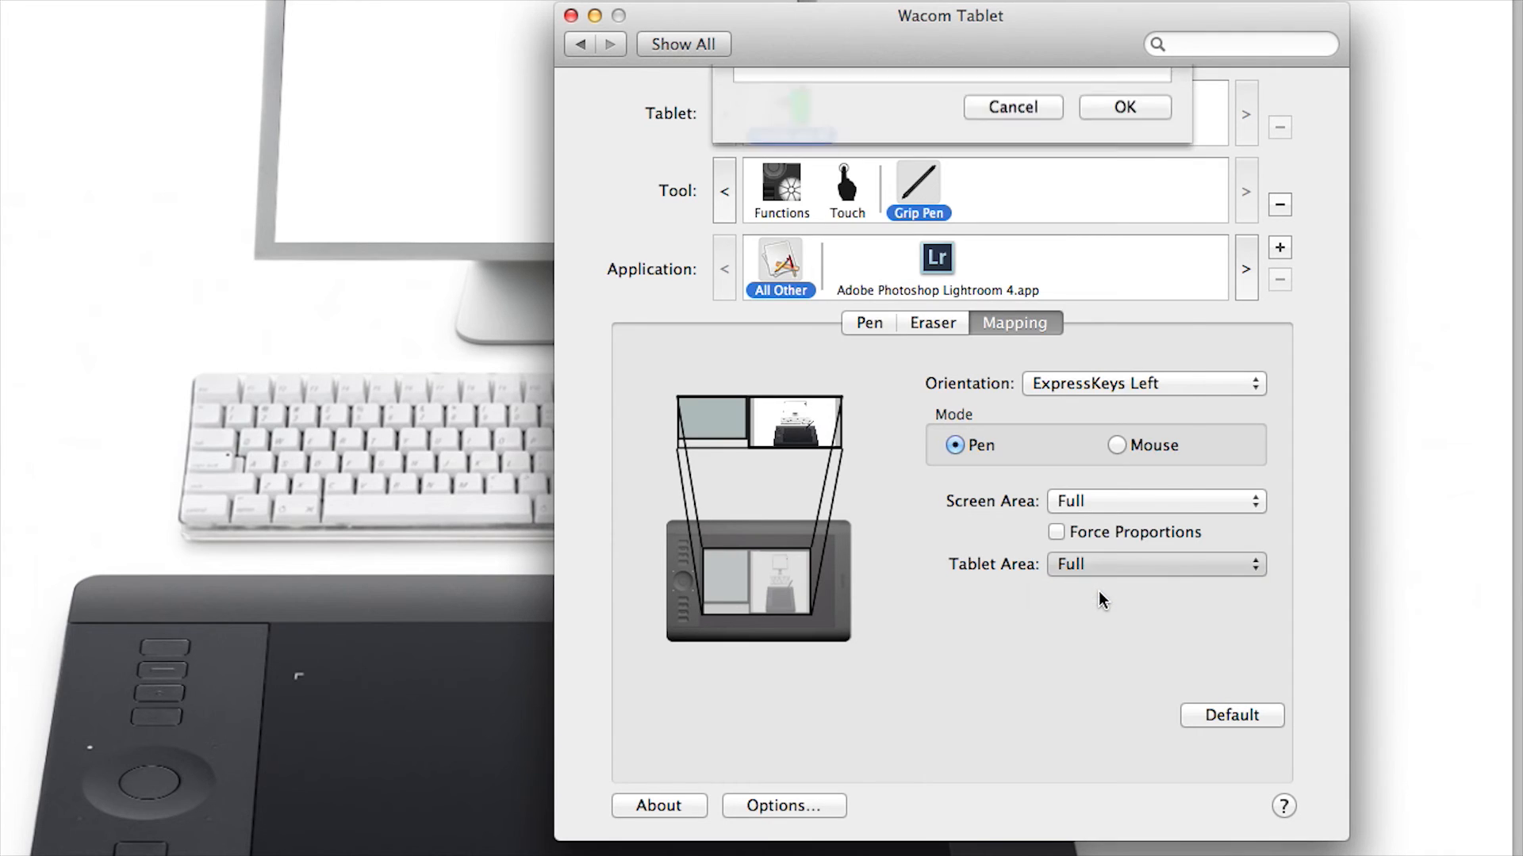
left_click(1154, 564)
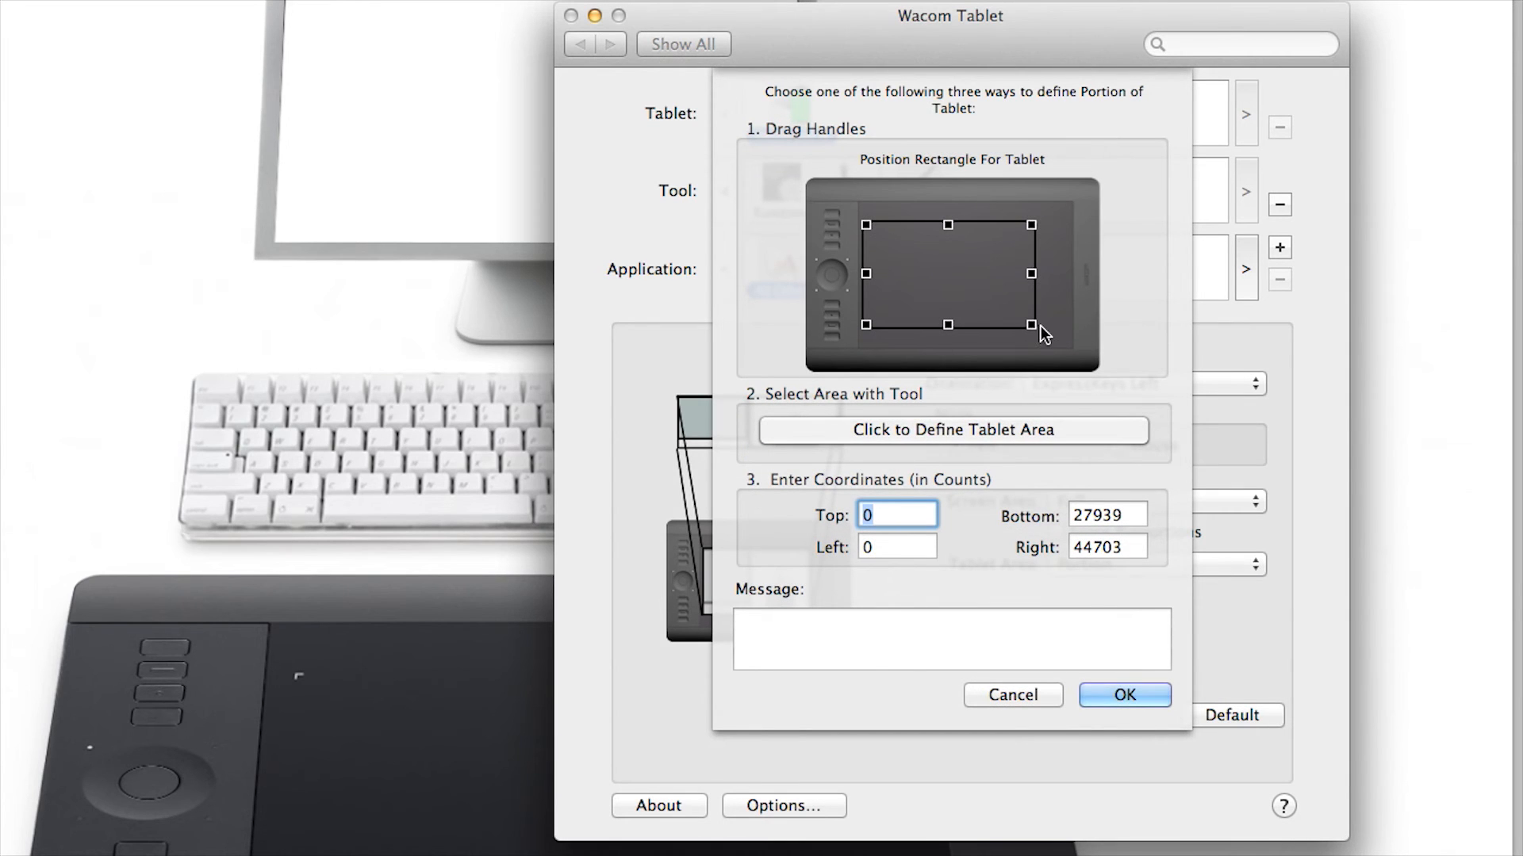
left_click_drag(1033, 326, 954, 298)
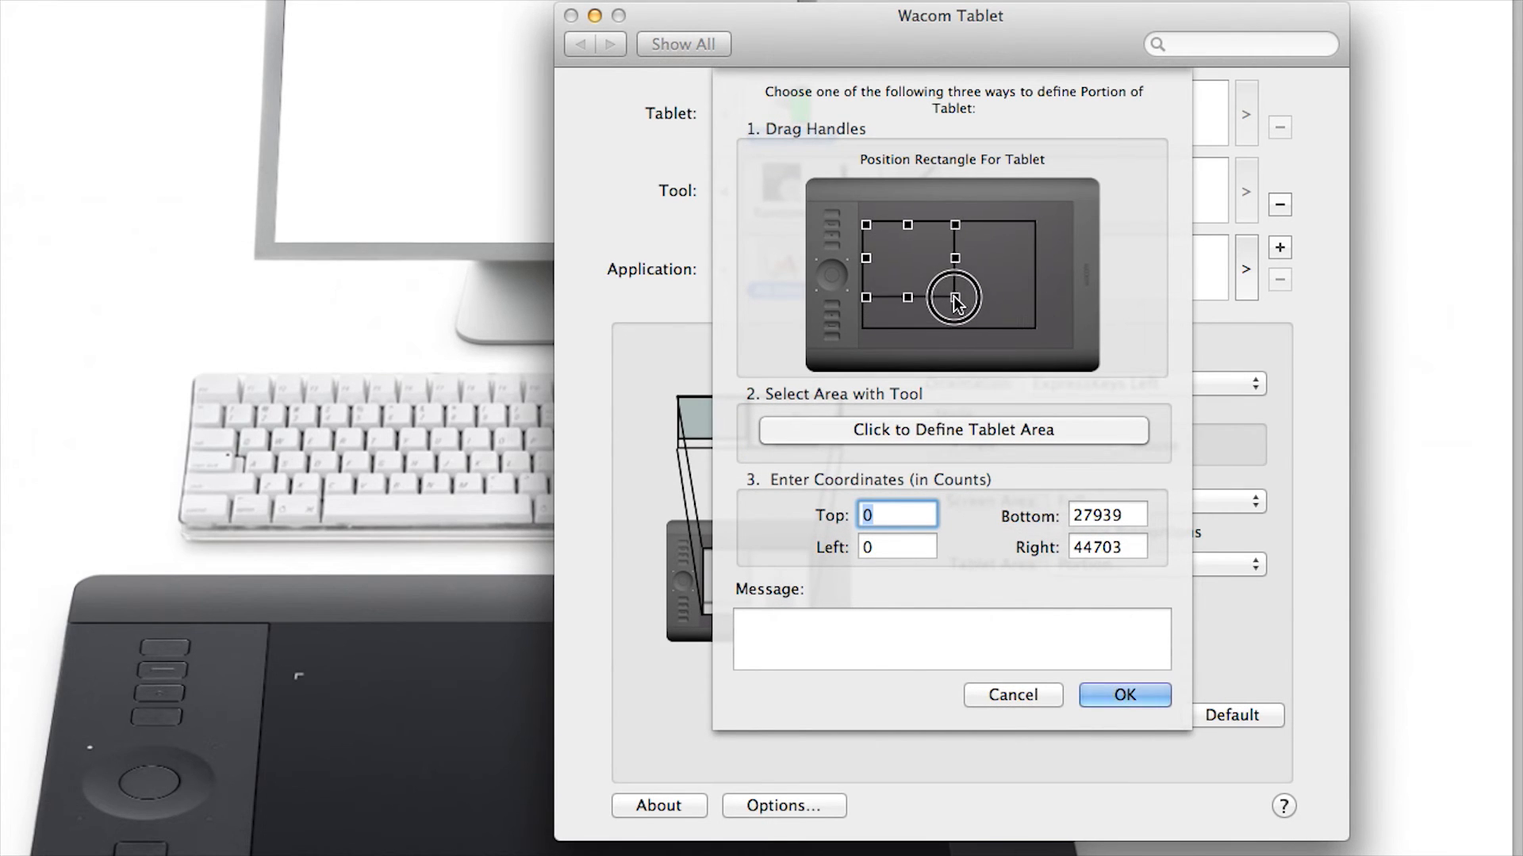
left_click_drag(953, 298, 928, 260)
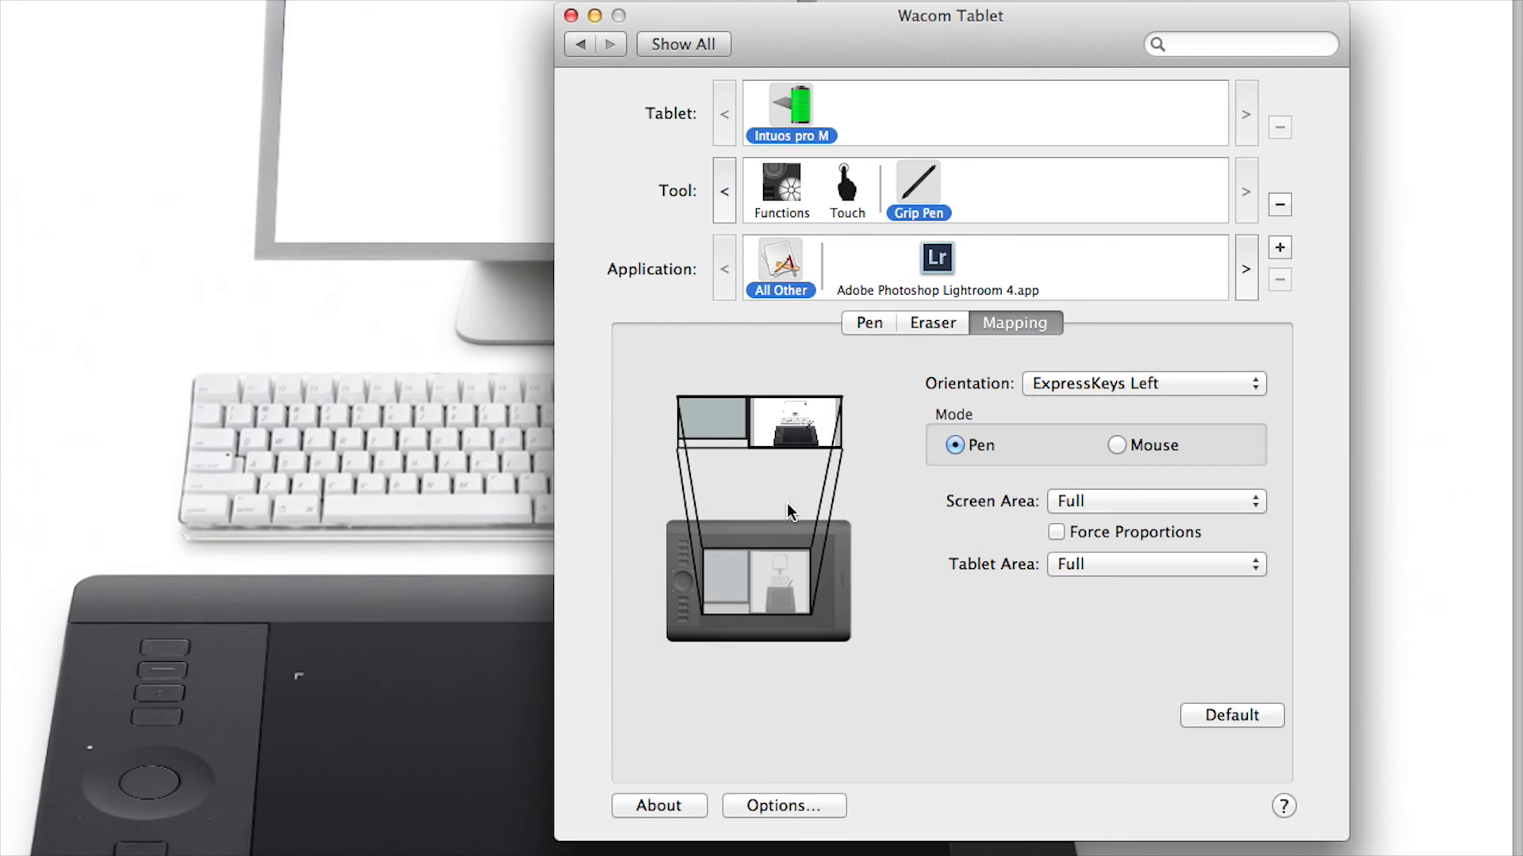
mouse_move(730, 659)
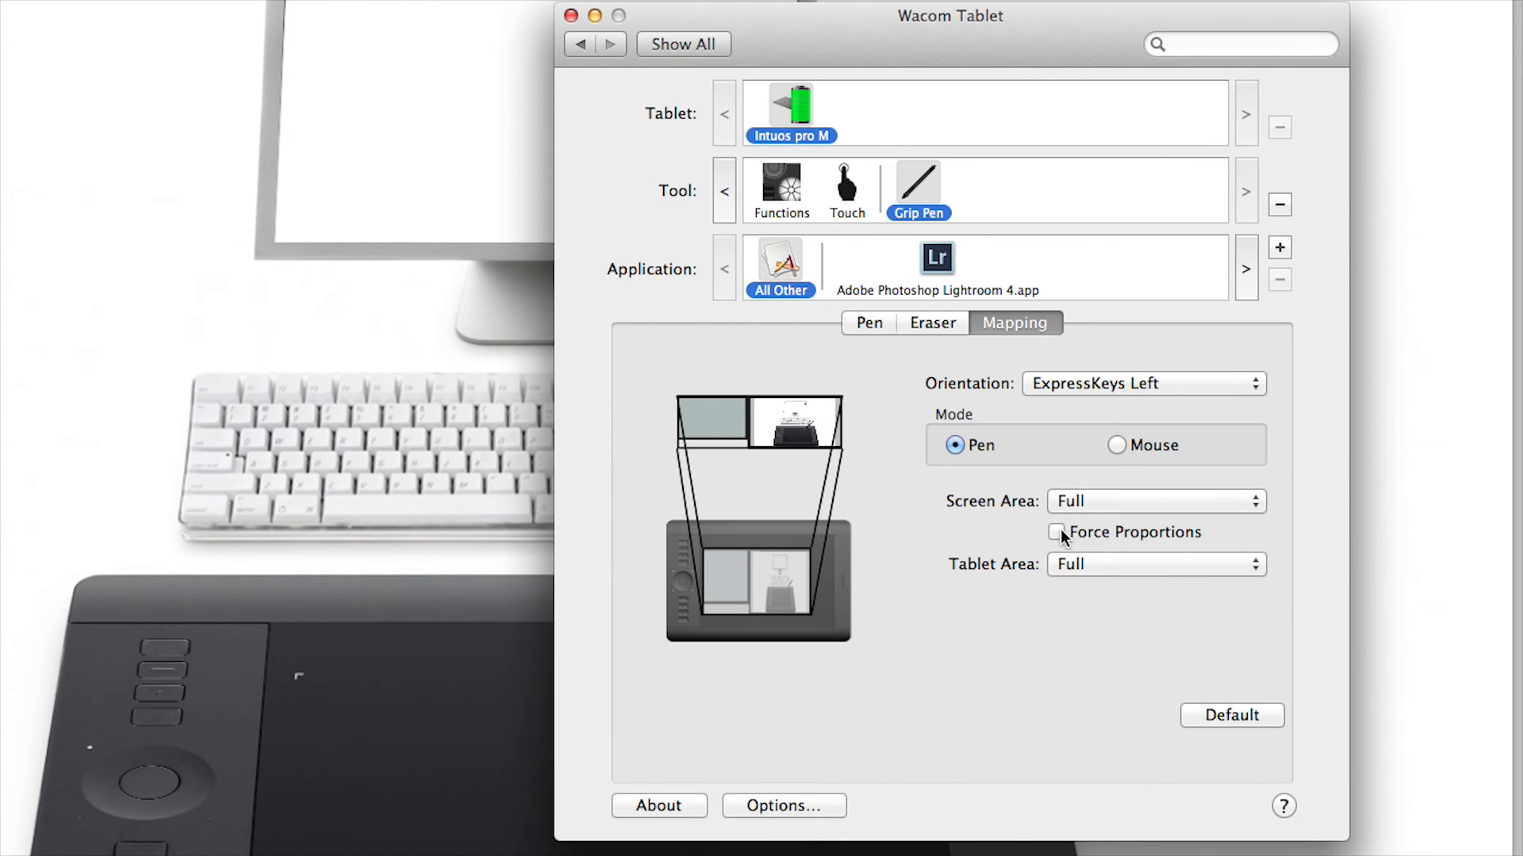
left_click(1056, 533)
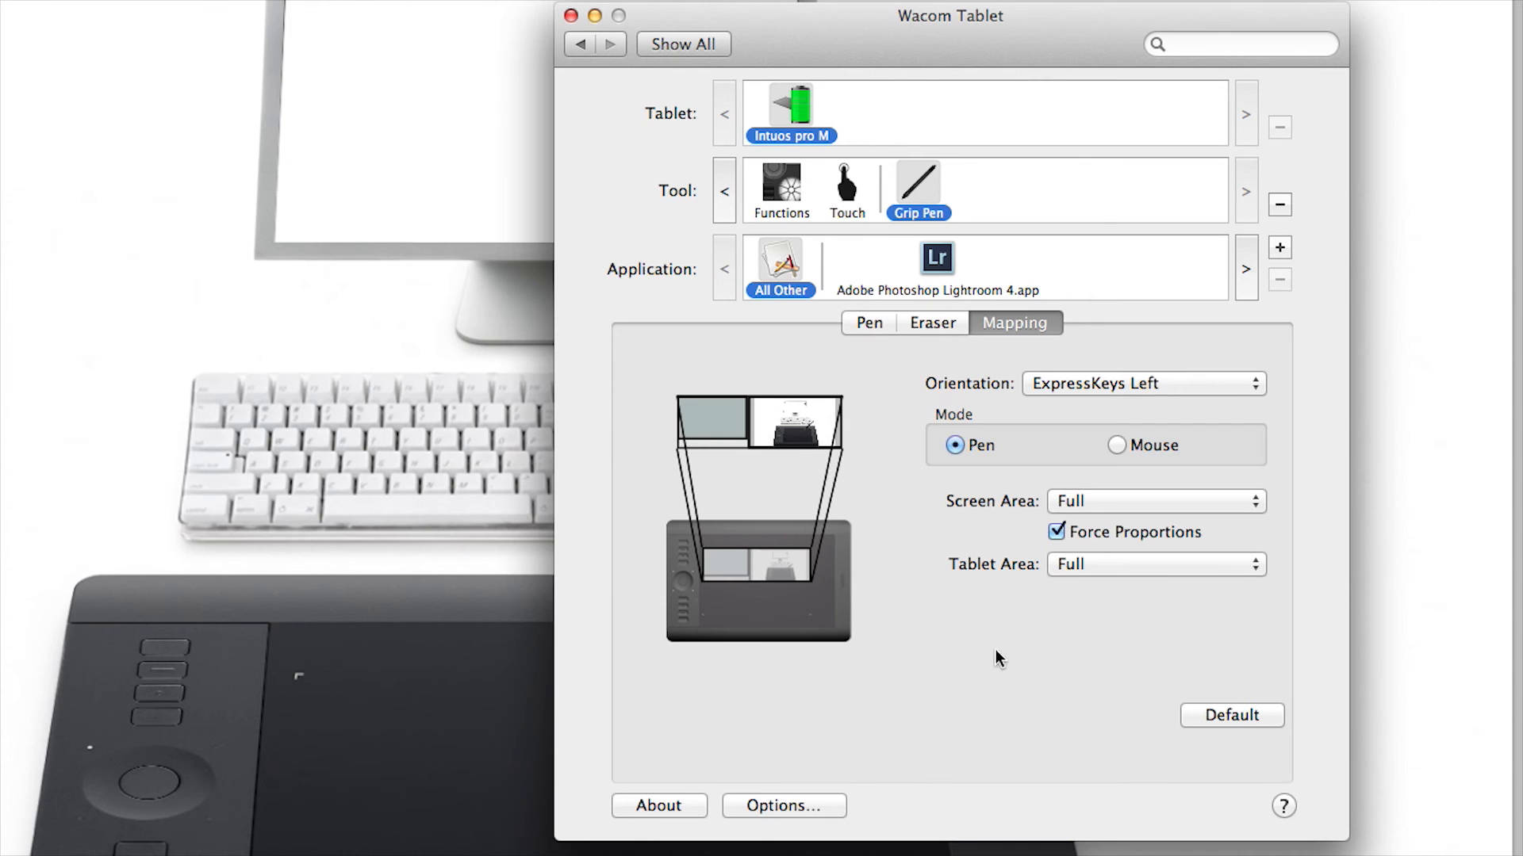
mouse_move(719, 504)
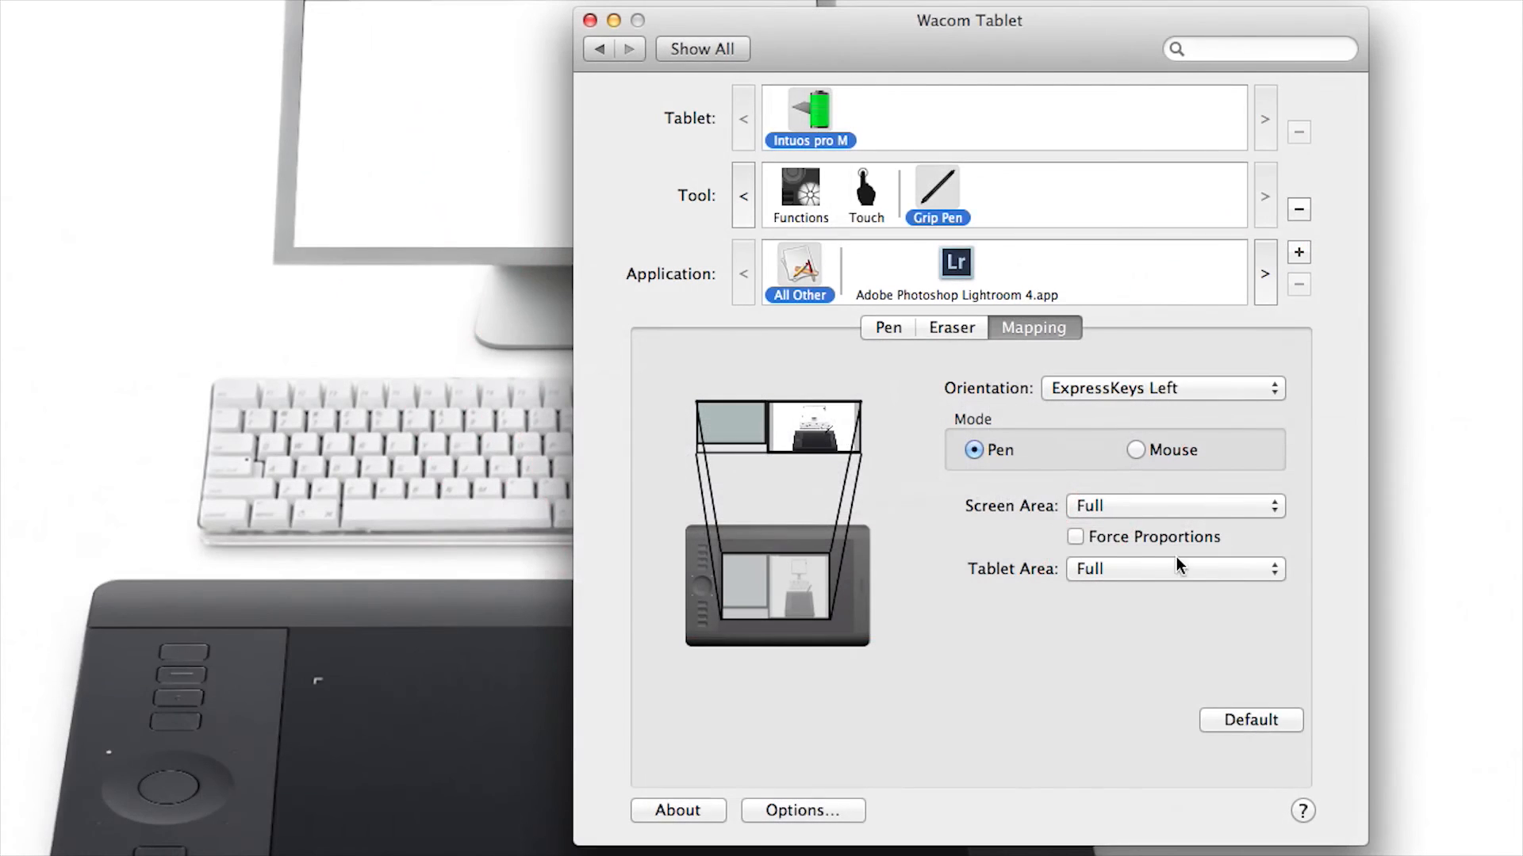
left_click(1075, 536)
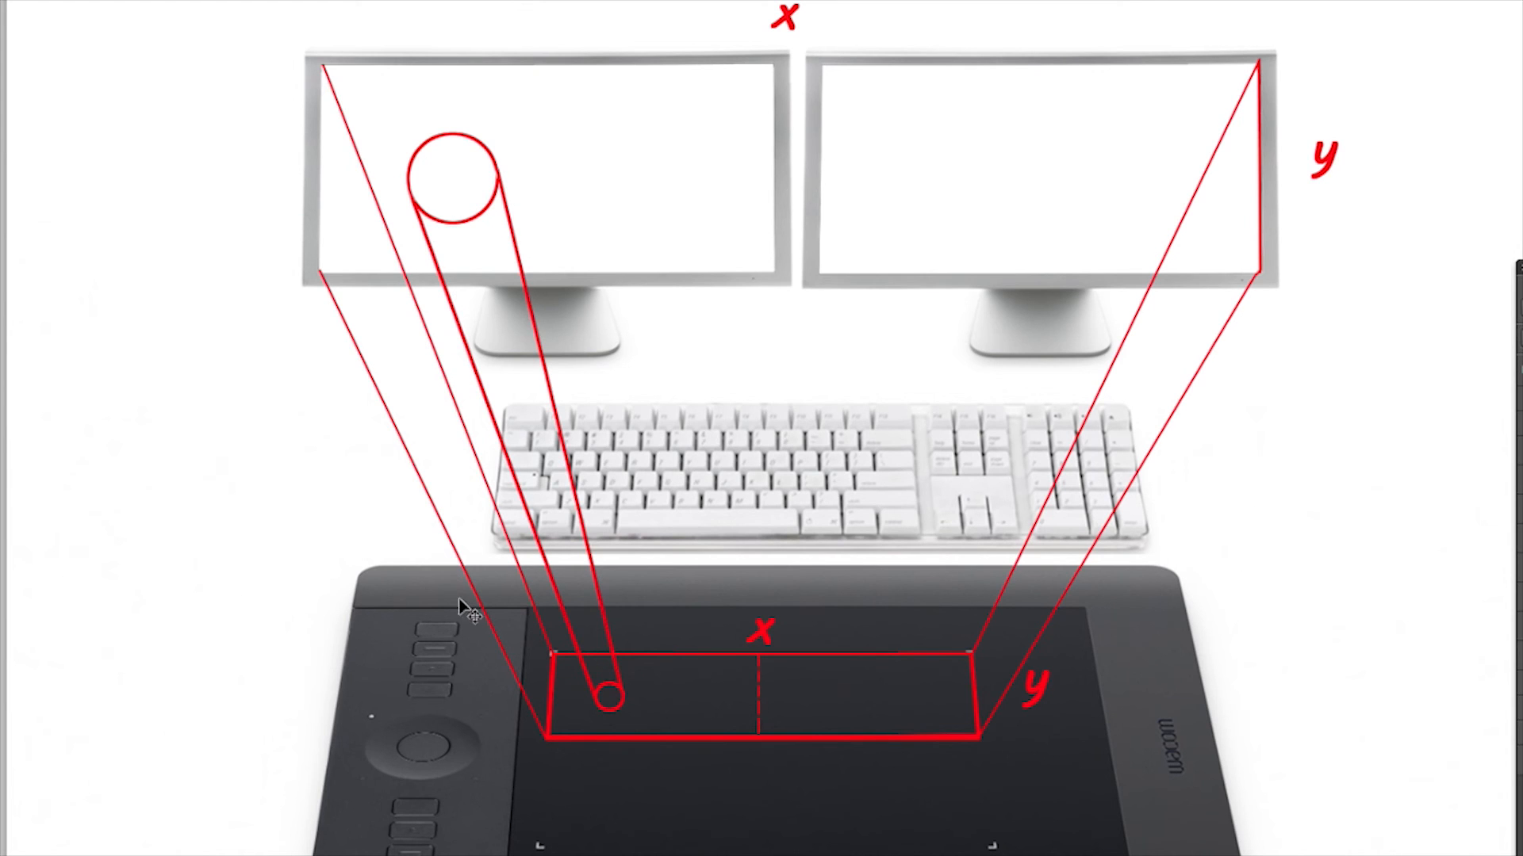
mouse_move(759, 838)
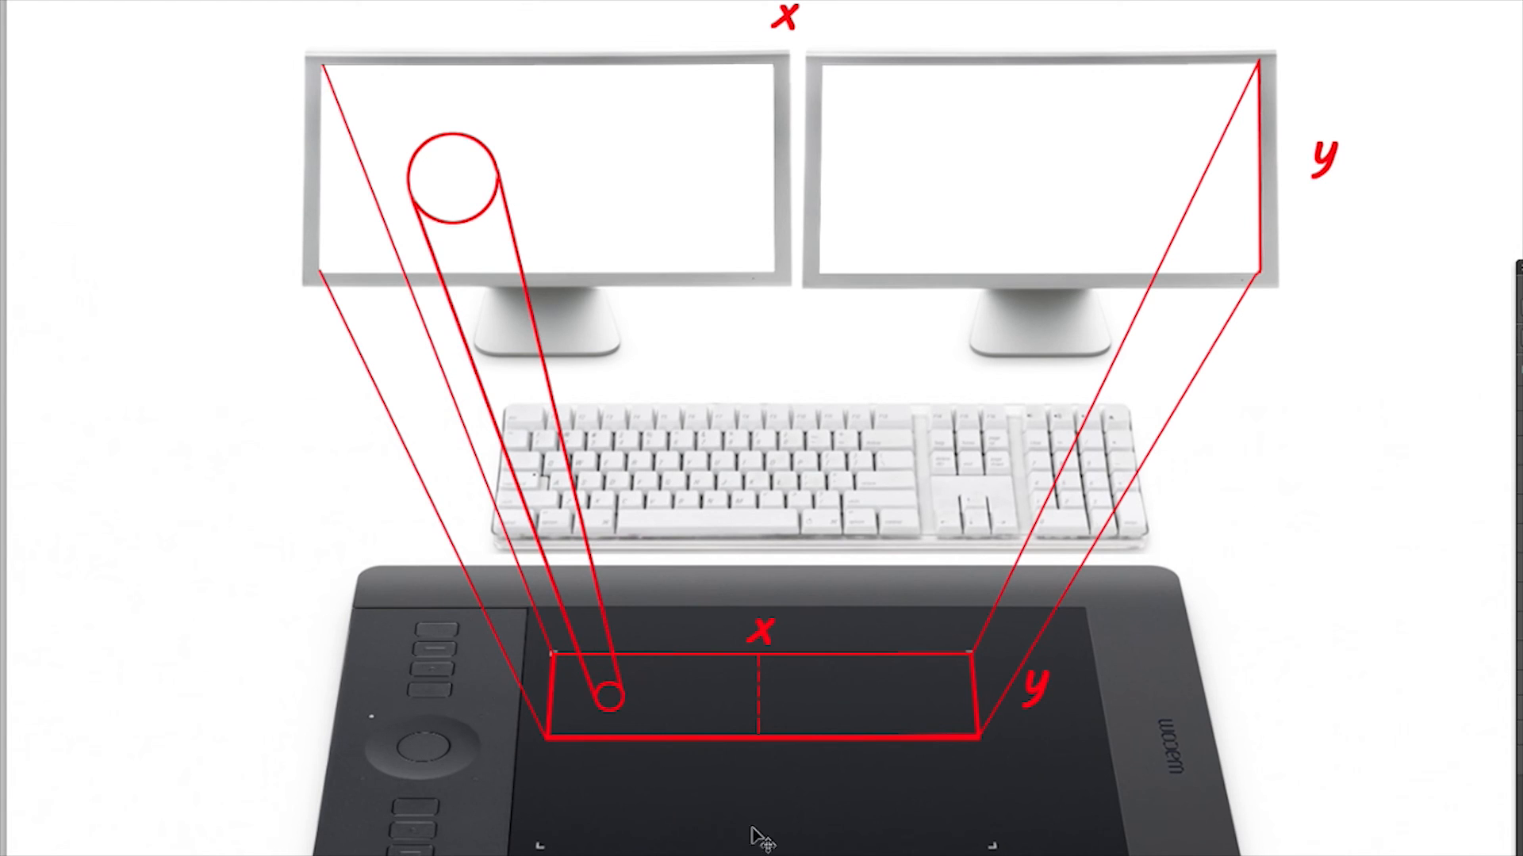